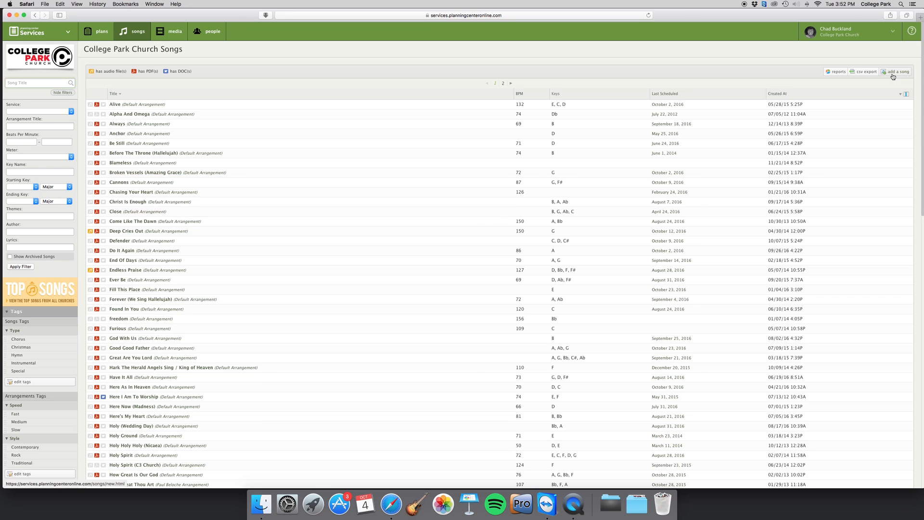
Start adding a new song from the College Park Church Songs list.
left_click(899, 71)
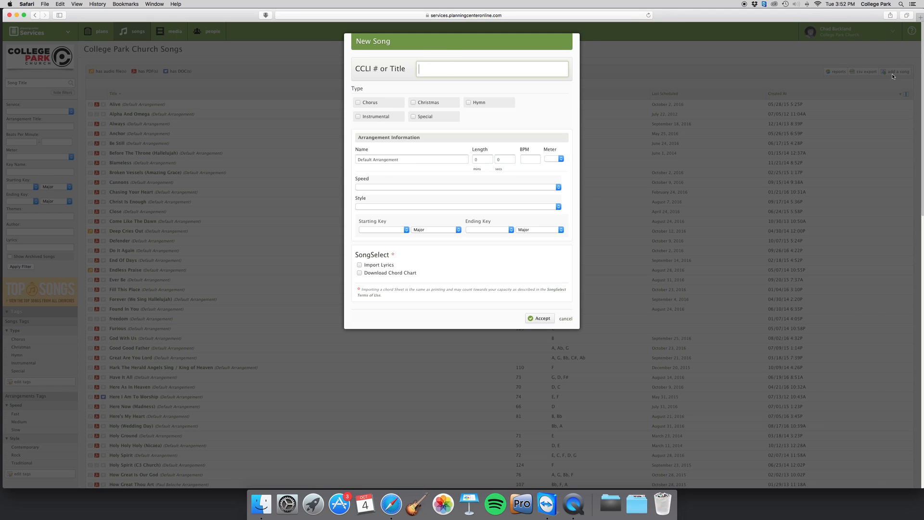
Enter 'Do It Again' as the title to bring up matching CCLI songs.
type("Do It Again")
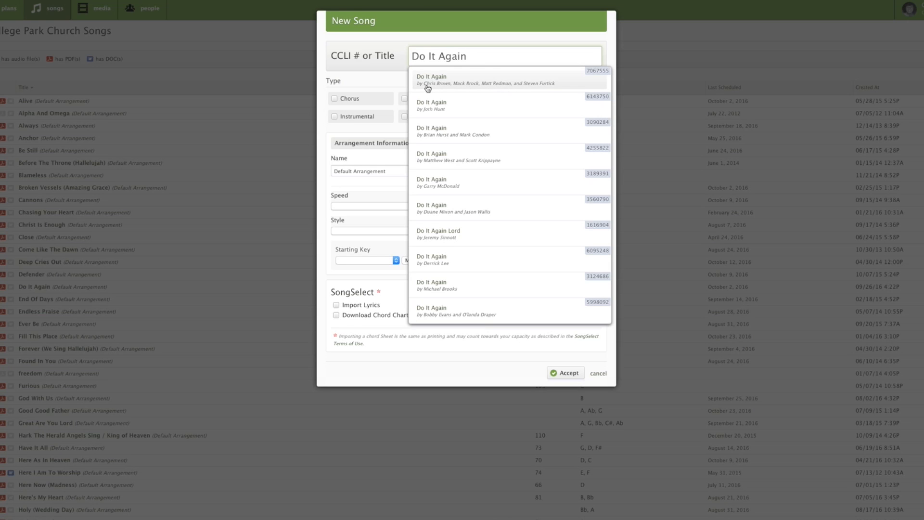
mouse_move(528, 89)
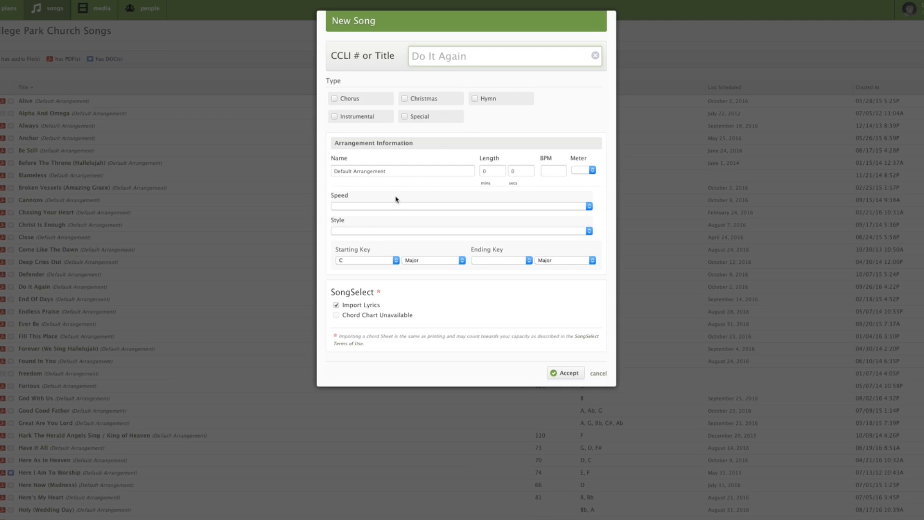
mouse_move(401, 272)
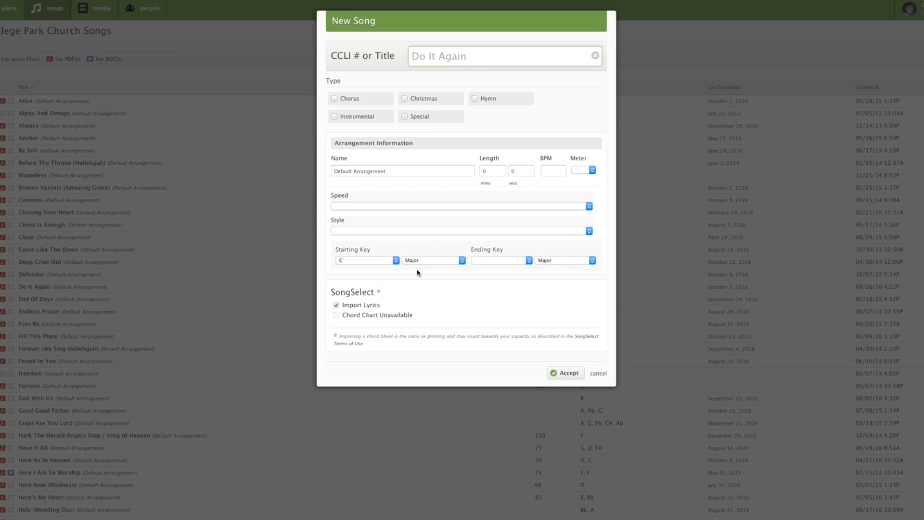
mouse_move(371, 262)
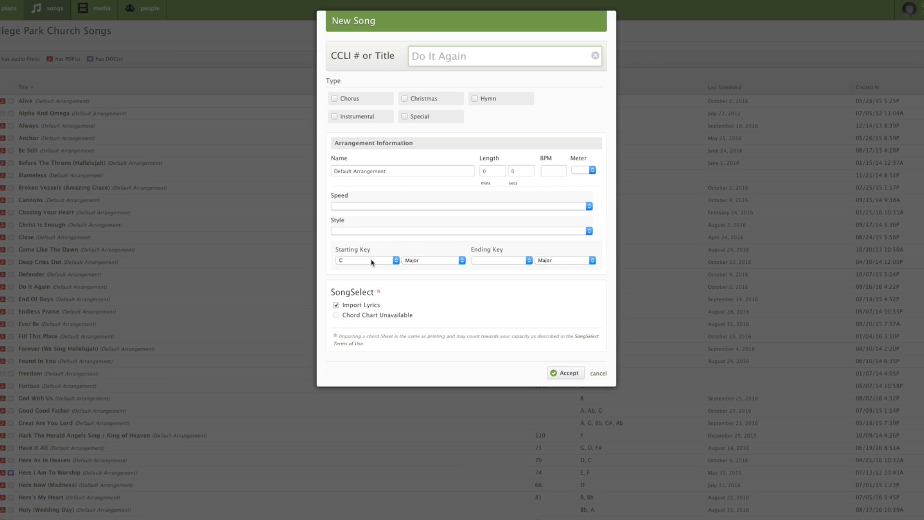
Keep the starting key at C and tag the song type as Chorus.
left_click(365, 260)
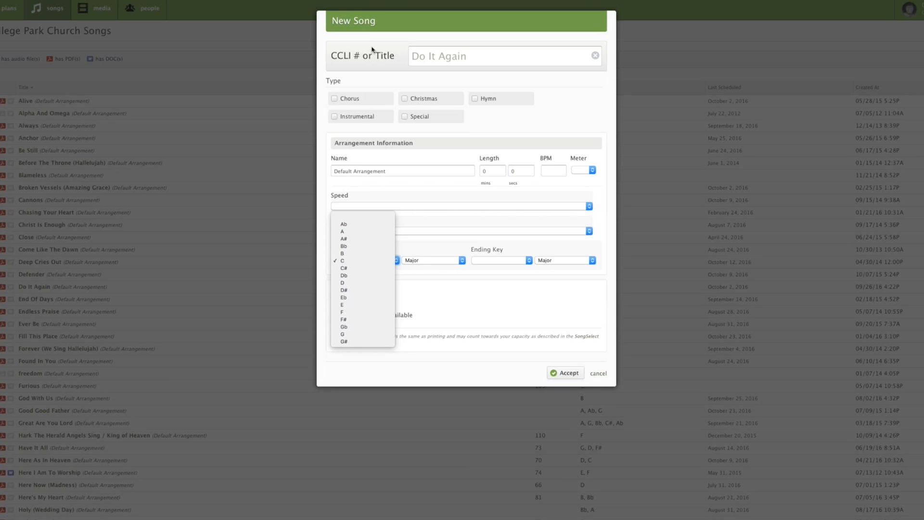
left_click(342, 261)
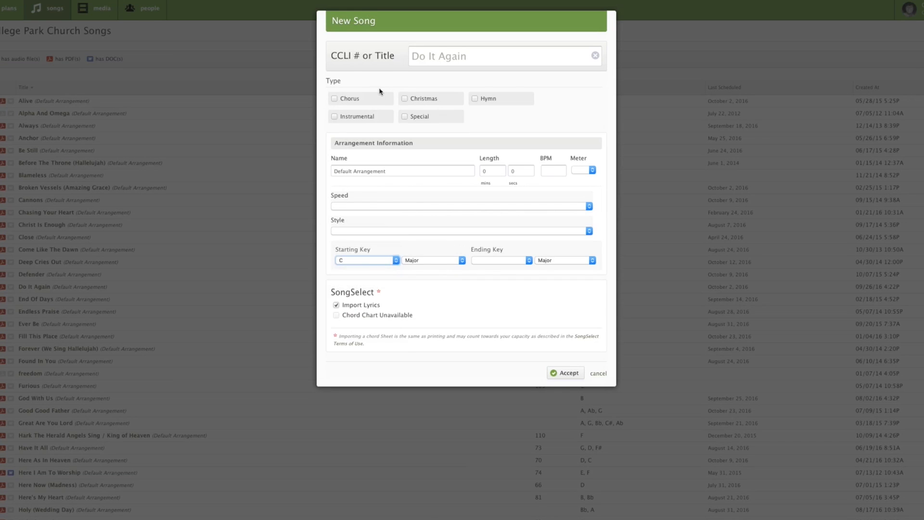
left_click(334, 98)
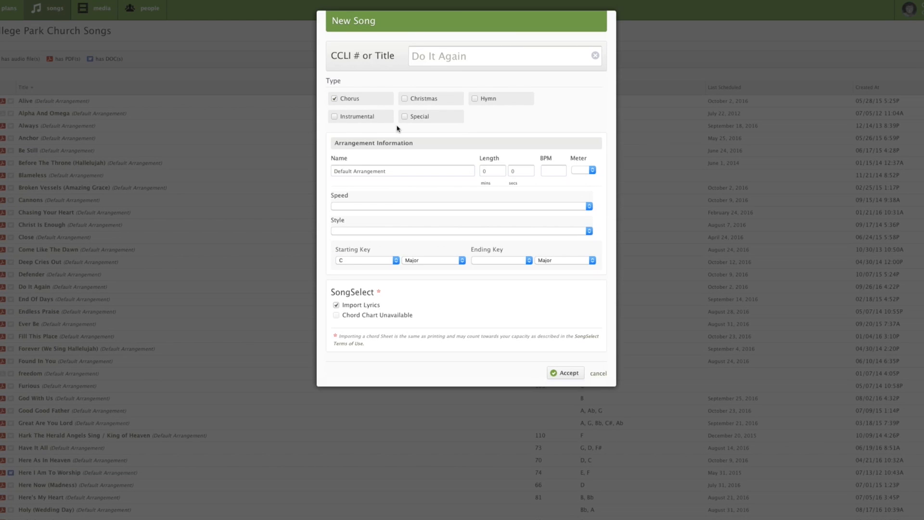
mouse_move(385, 128)
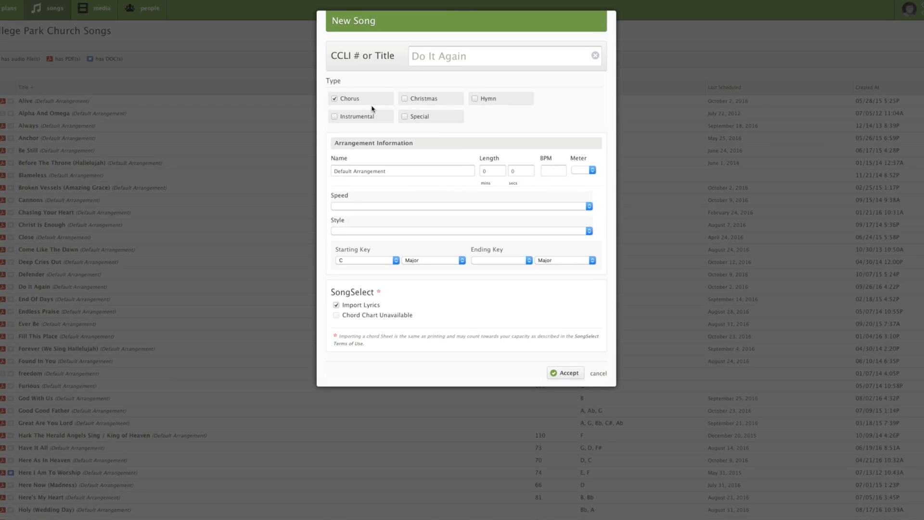
mouse_move(382, 168)
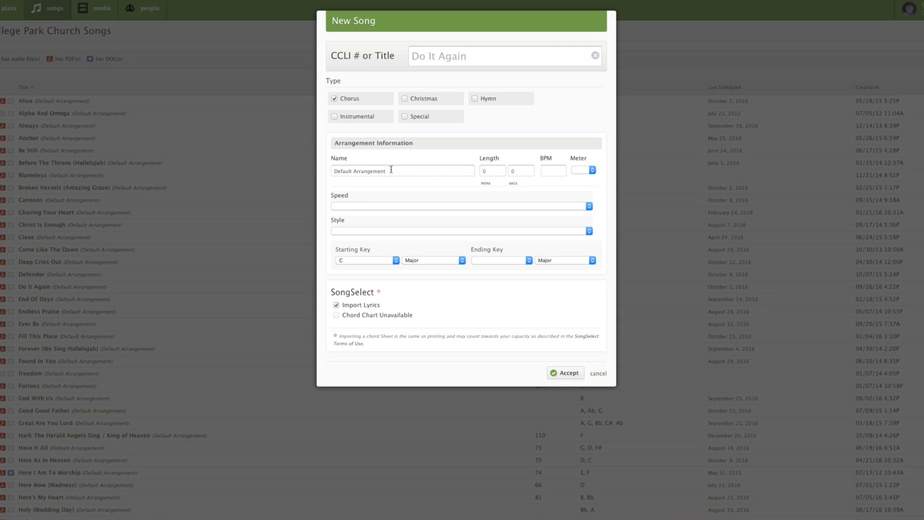
mouse_move(407, 176)
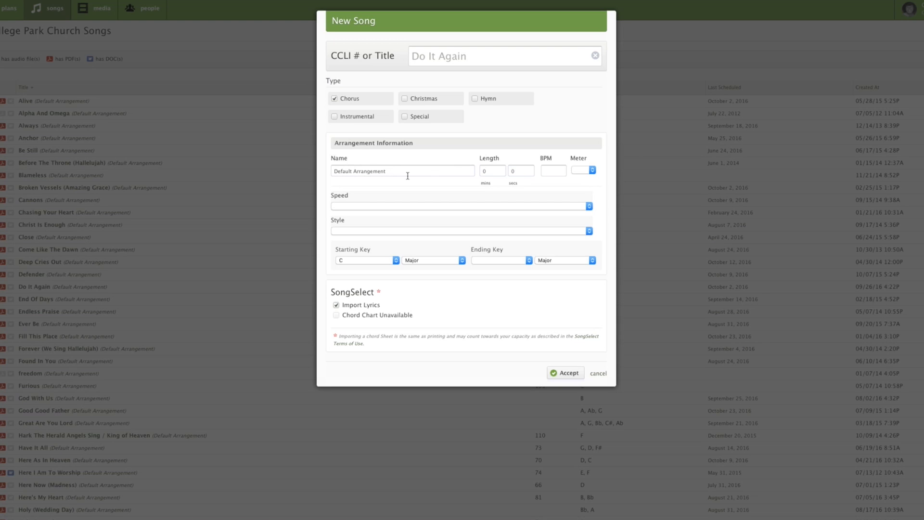
Set length 6:53, 87 BPM, 4/4 meter, Medium speed and Contemporary style.
left_click(492, 171)
type("6")
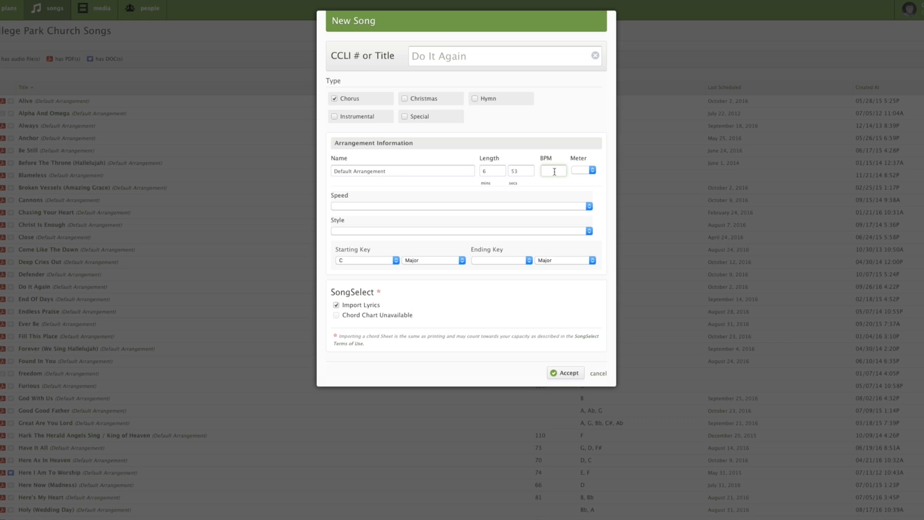
type("87")
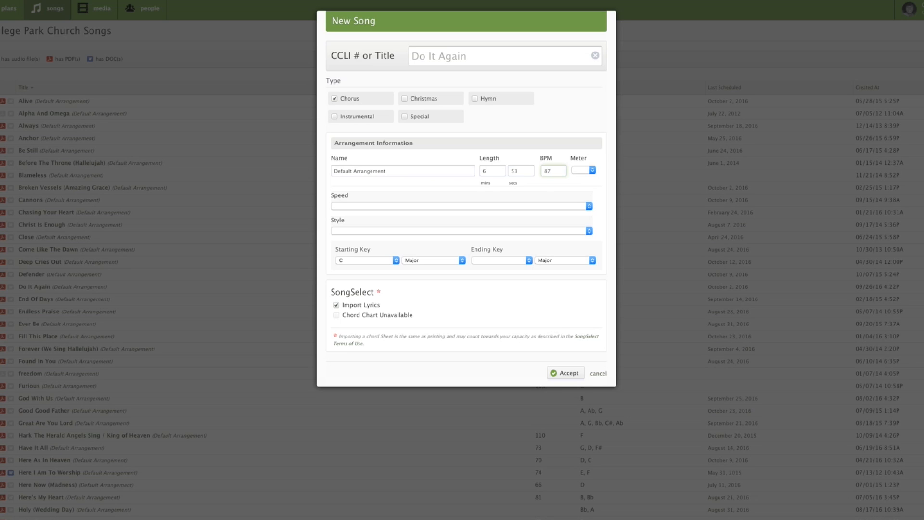
left_click(583, 171)
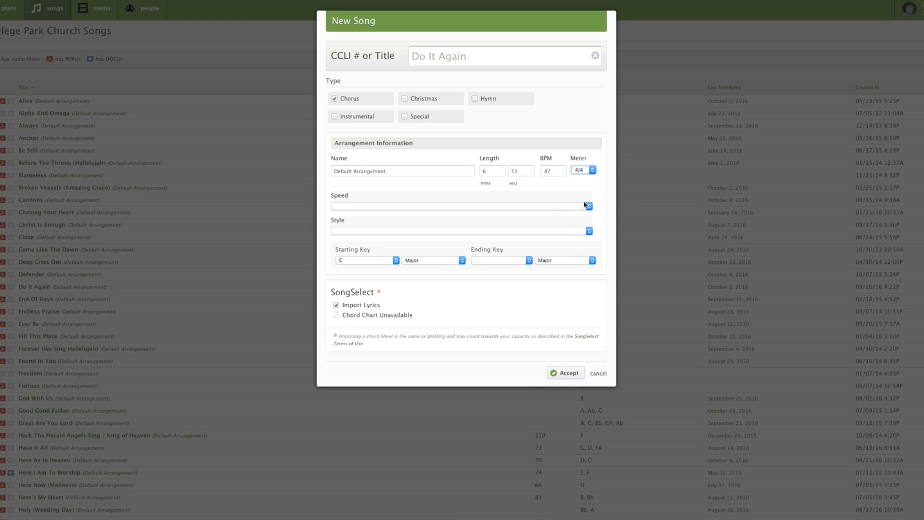
left_click(462, 205)
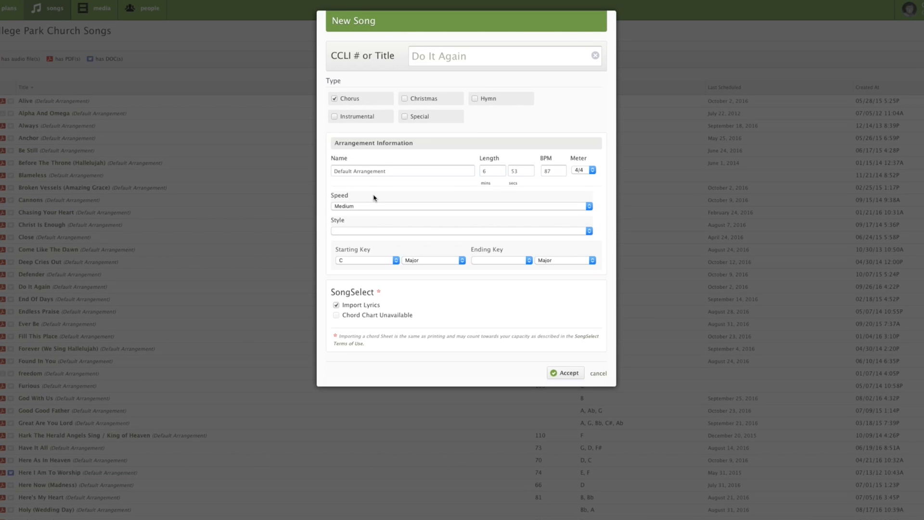
mouse_move(357, 211)
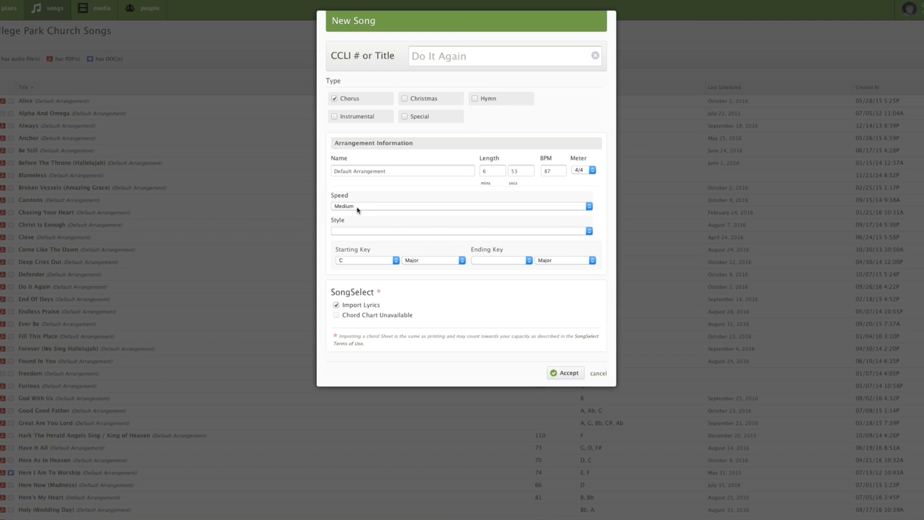
left_click(460, 206)
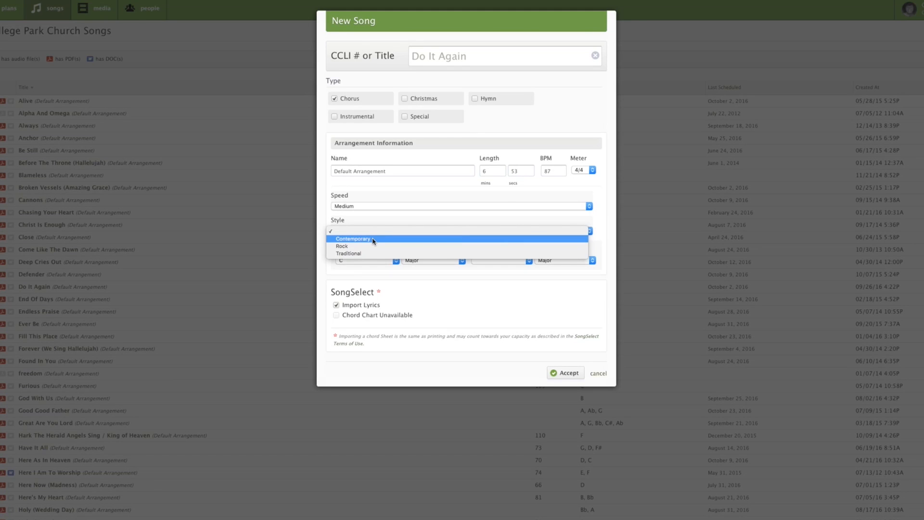
left_click(352, 239)
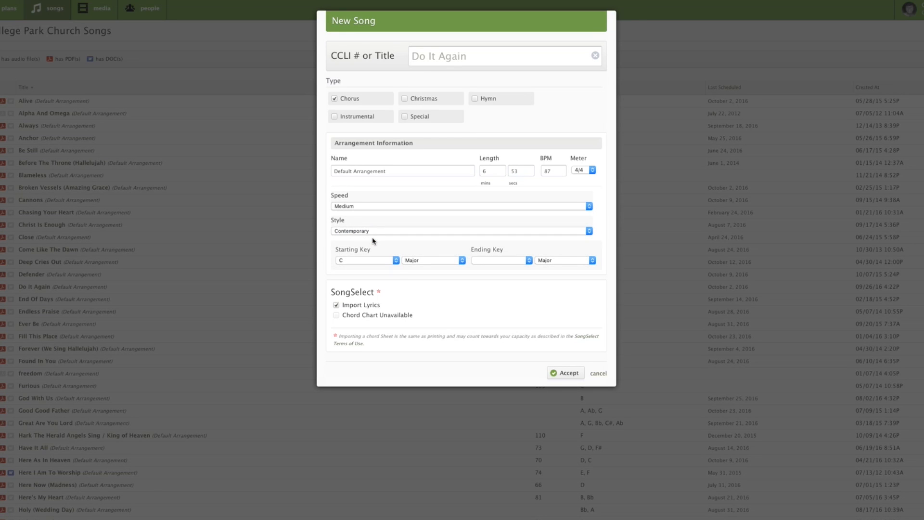
left_click(365, 260)
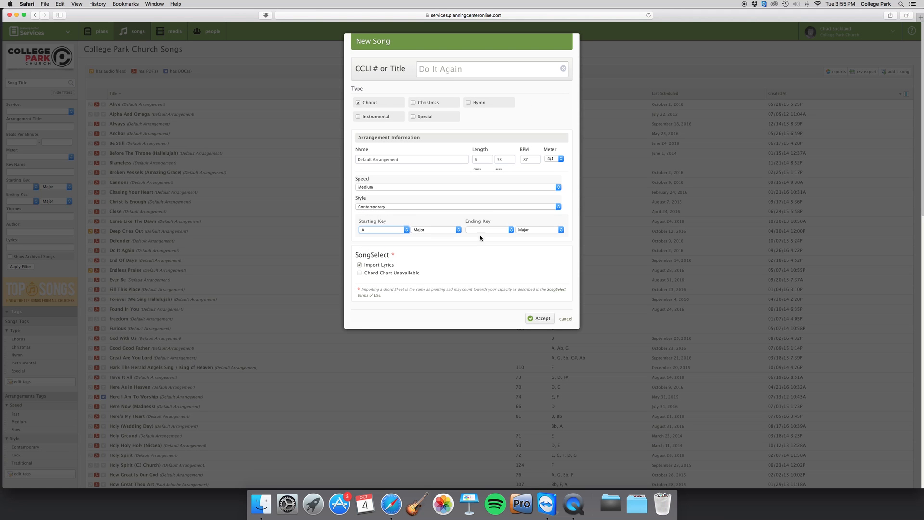
mouse_move(409, 276)
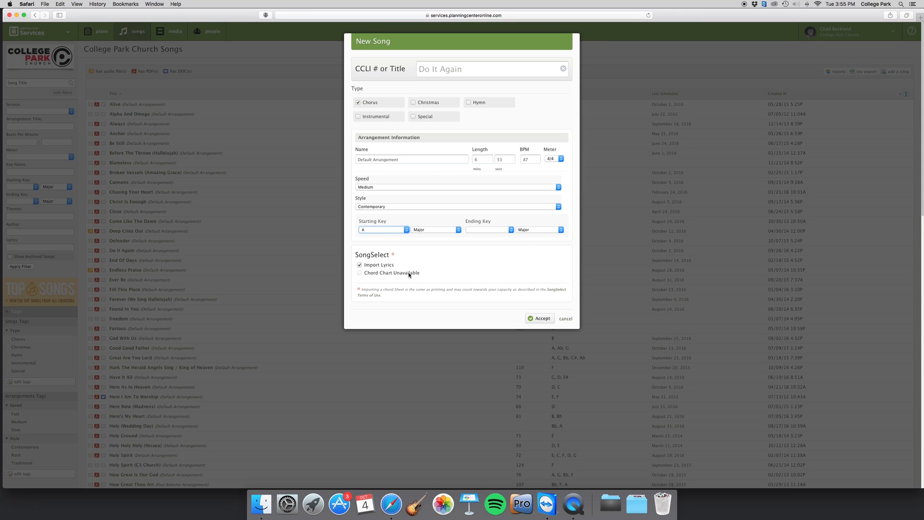
mouse_move(422, 279)
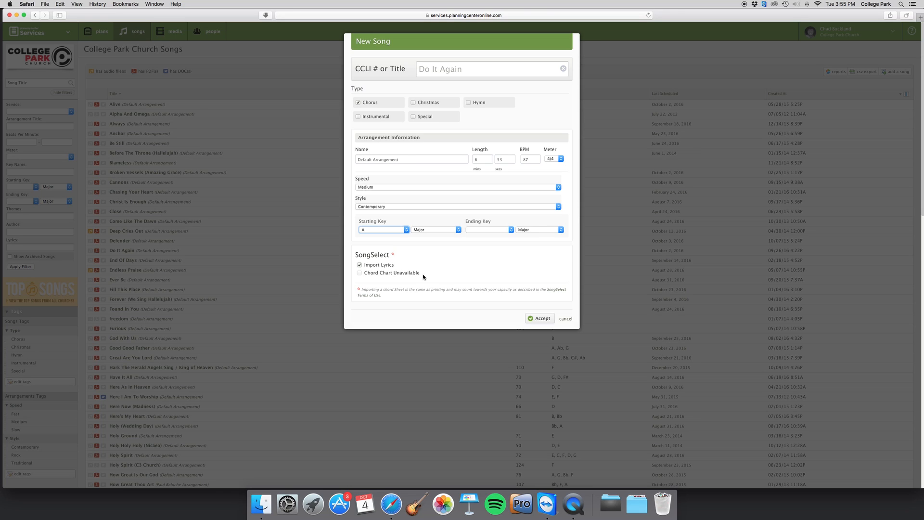
mouse_move(451, 276)
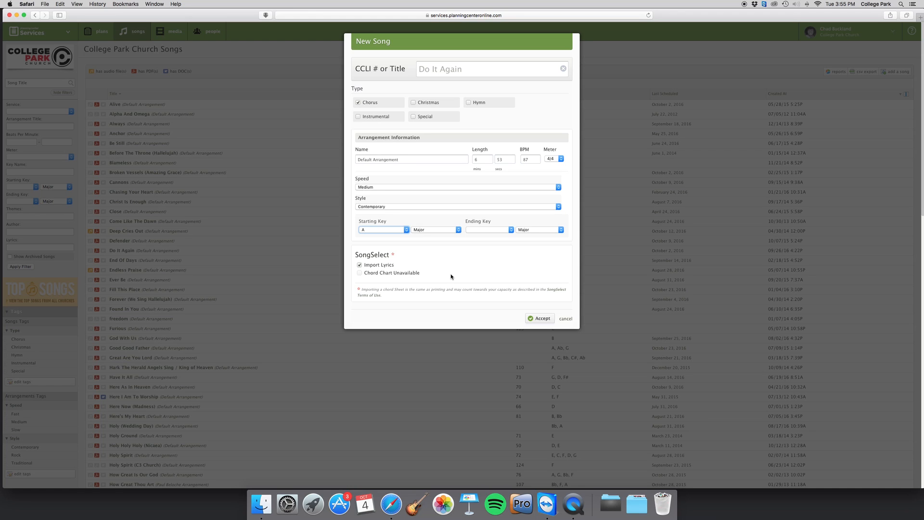
mouse_move(347, 280)
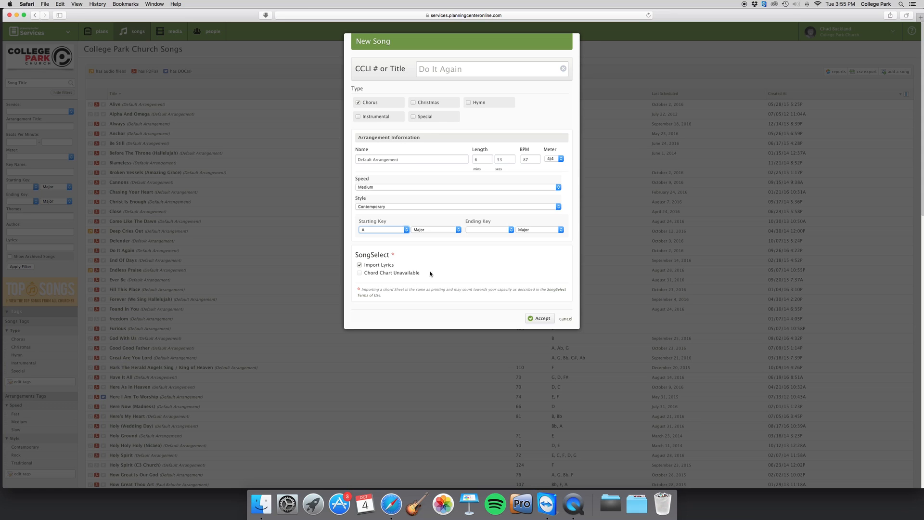
mouse_move(426, 281)
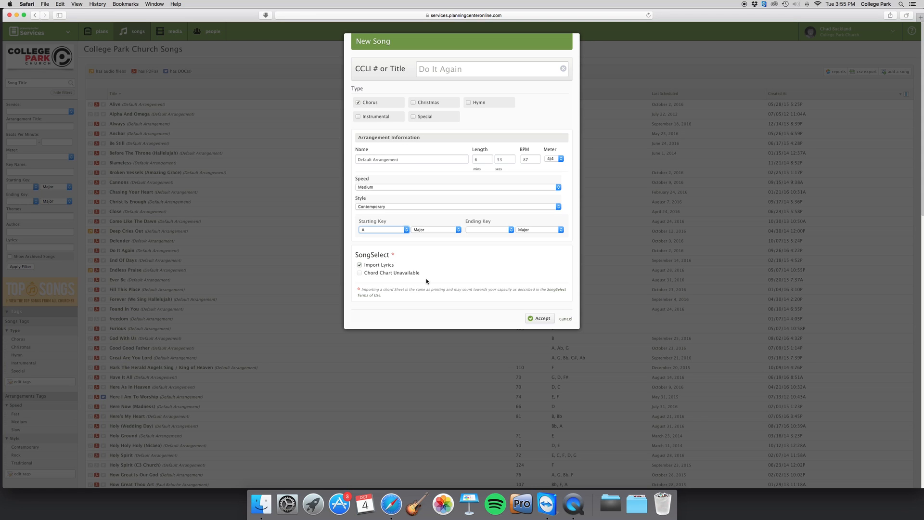
mouse_move(431, 282)
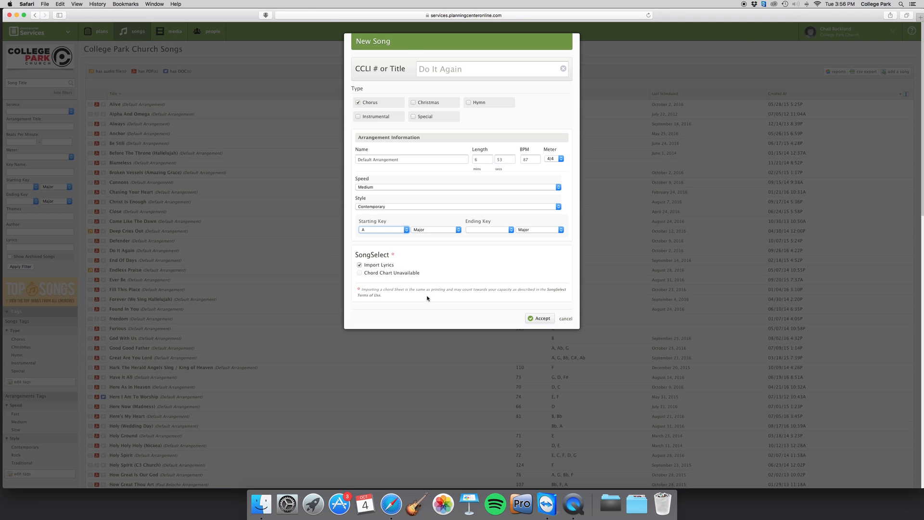
Save Do It Again with its starting key changed to A Major.
left_click(540, 318)
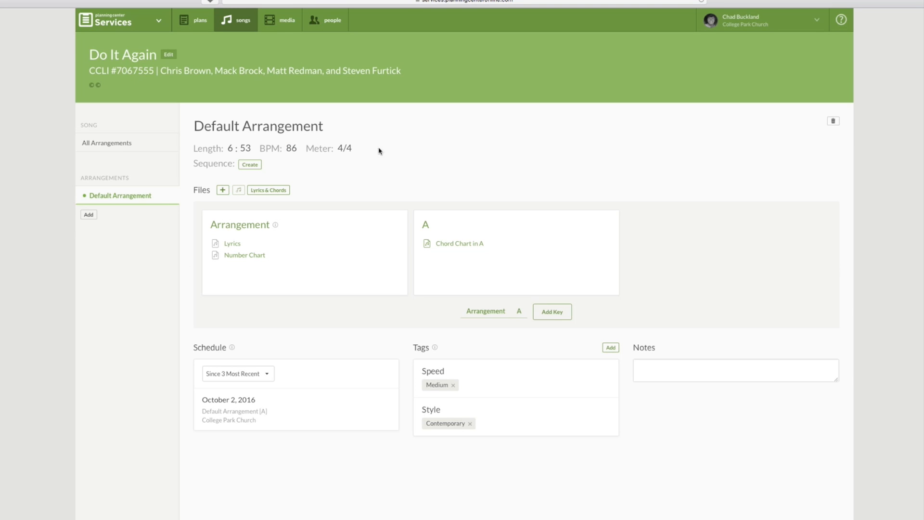
Begin creating a section sequence for the Default Arrangement.
left_click(257, 125)
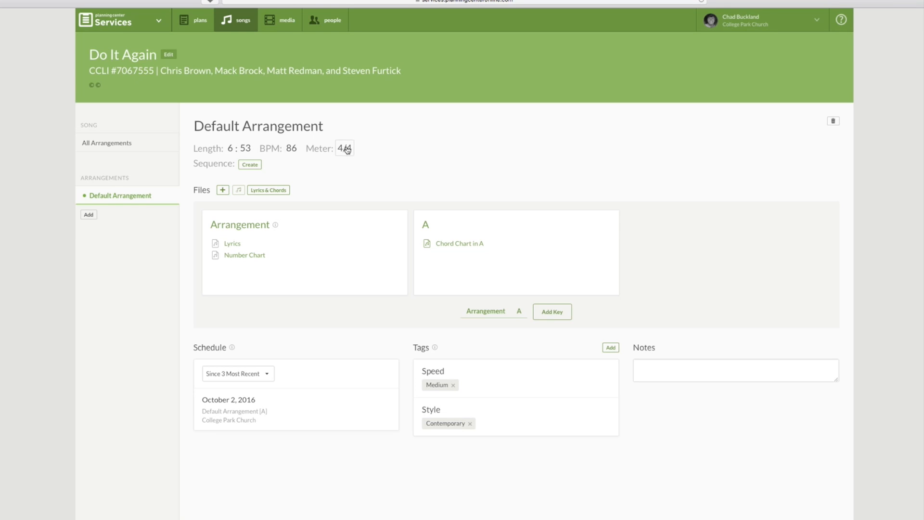
left_click(250, 165)
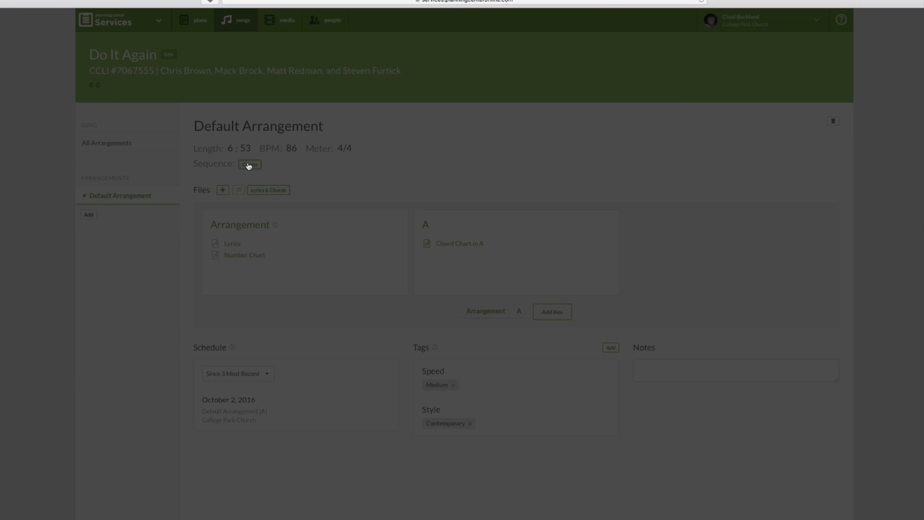
Add Intro followed by Verse to the sequence and save it.
left_click(248, 164)
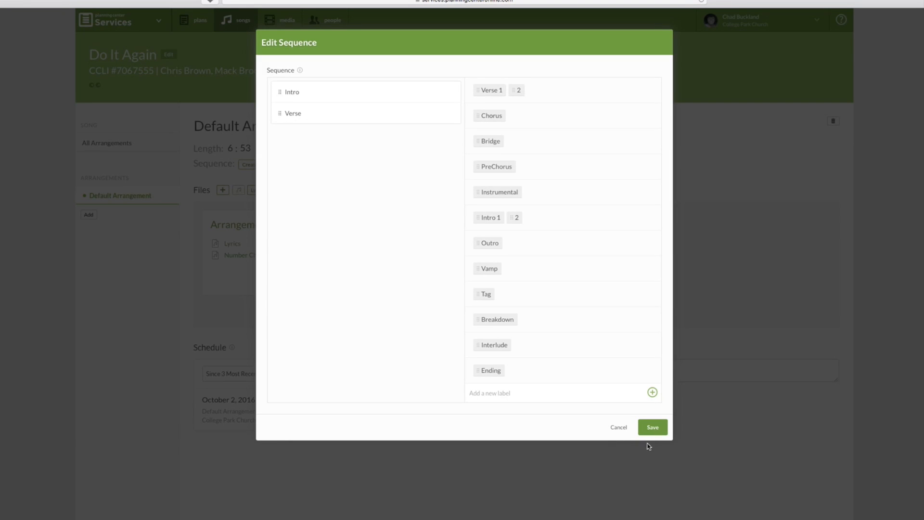
left_click(652, 427)
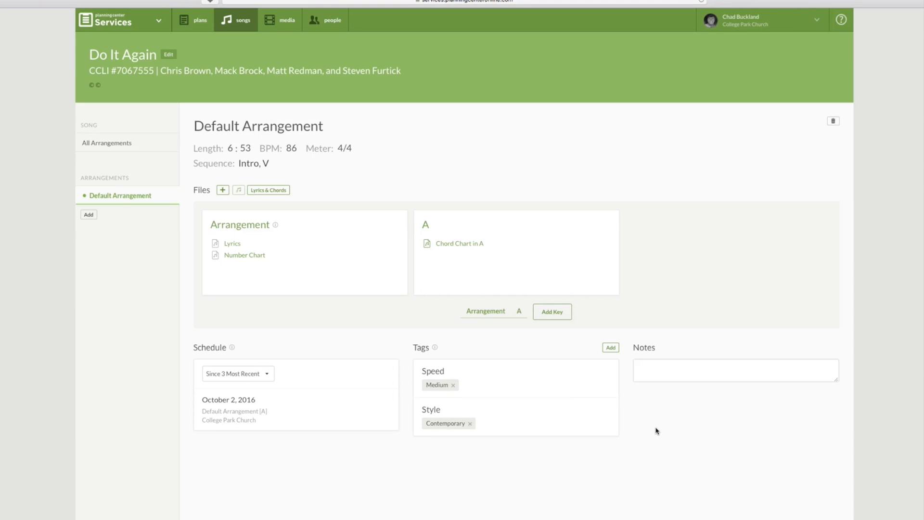
mouse_move(241, 171)
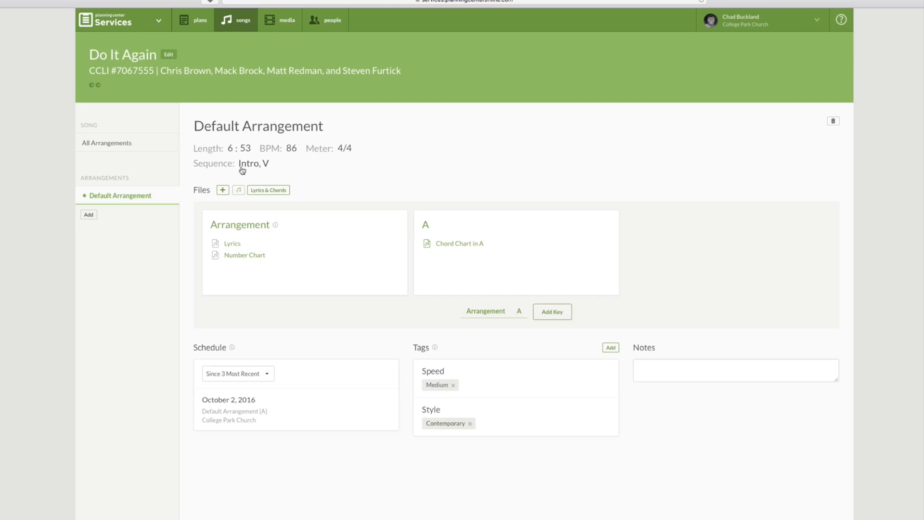
mouse_move(528, 173)
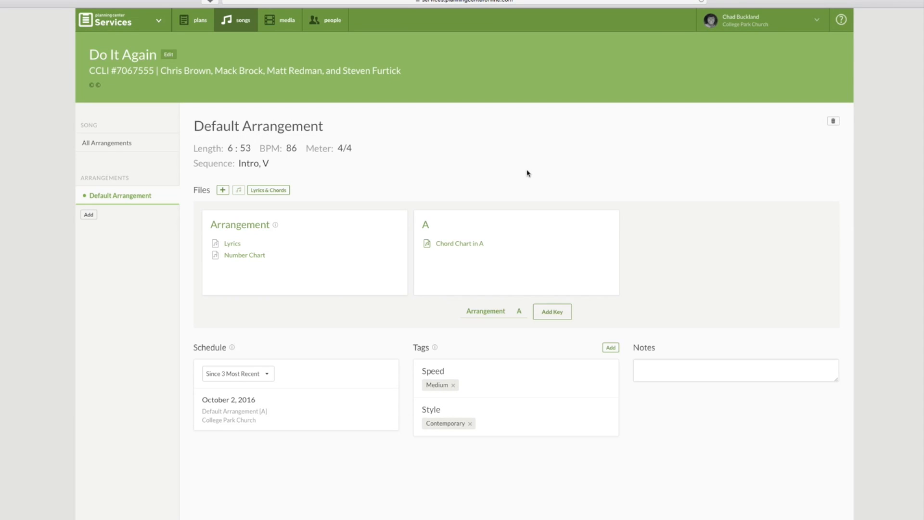
mouse_move(314, 170)
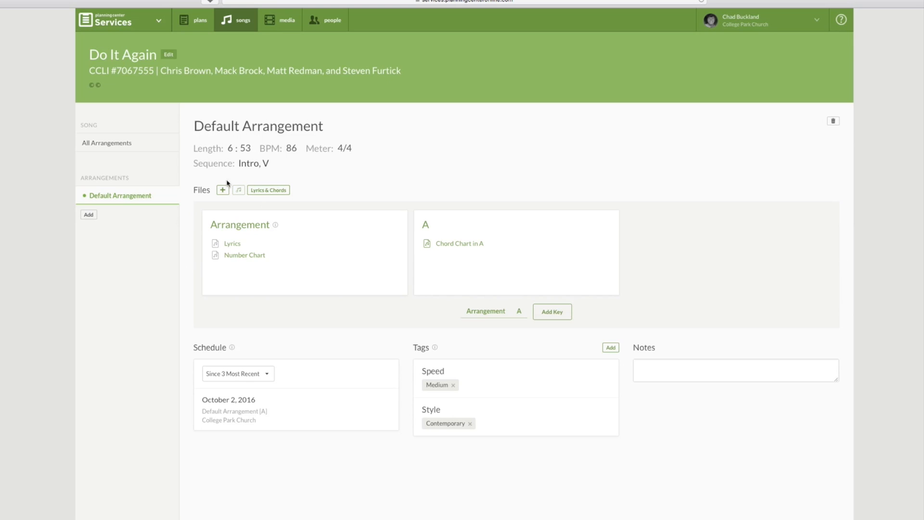
mouse_move(198, 202)
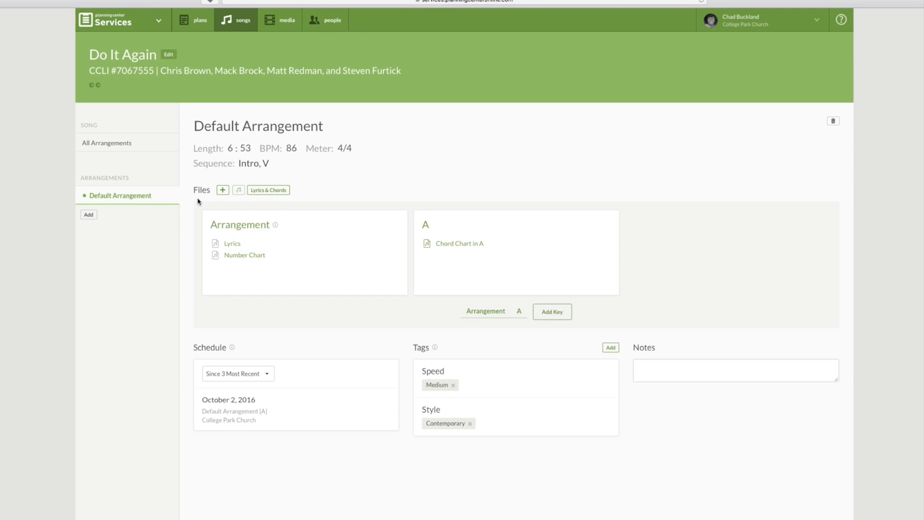
mouse_move(223, 190)
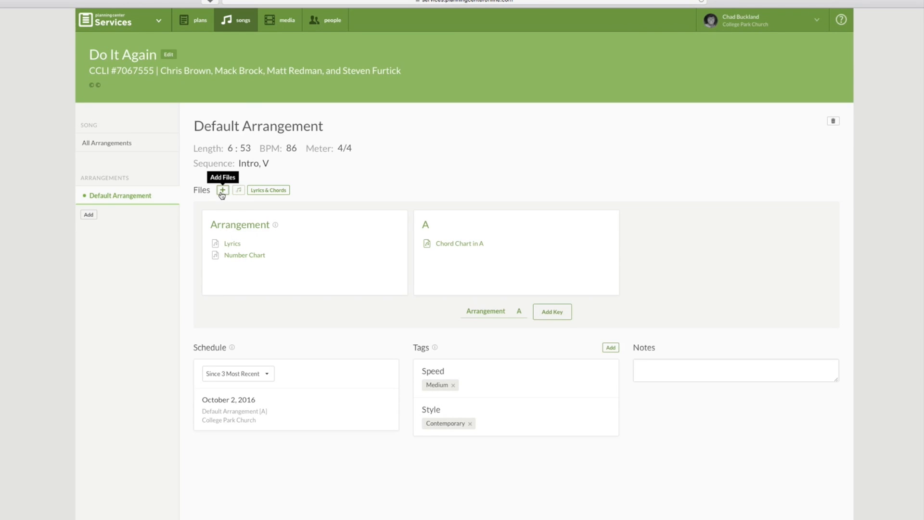
Link Elevation Church's 'Do It Again' YouTube video to the arrangement files.
left_click(222, 190)
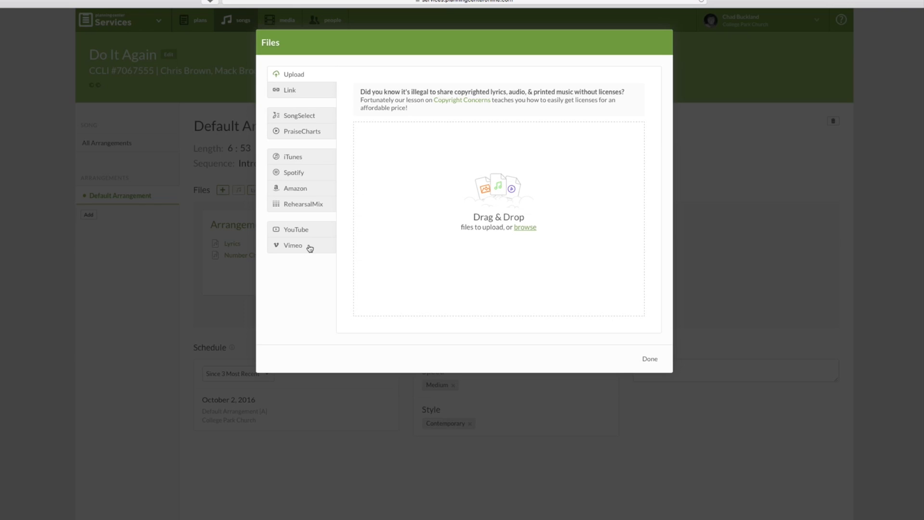
left_click(296, 230)
type("Do It Again elevation")
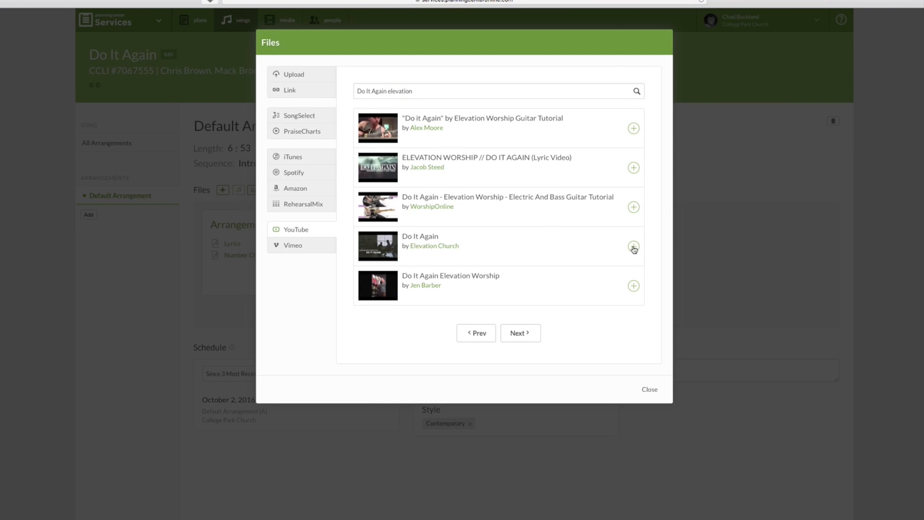
mouse_move(418, 241)
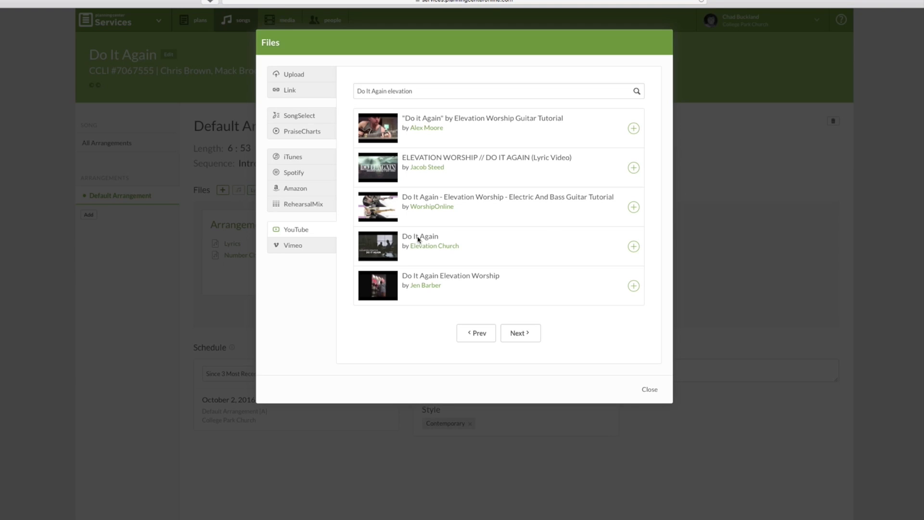
left_click(633, 246)
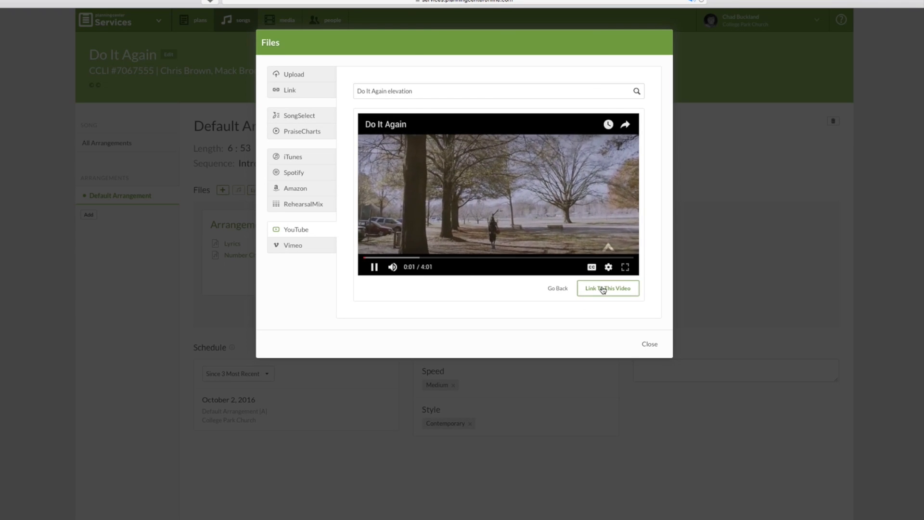
left_click(607, 289)
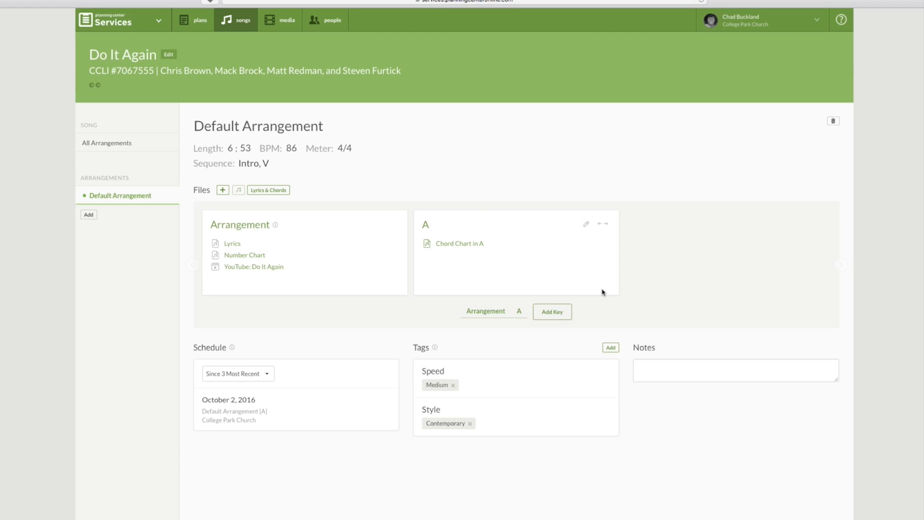
mouse_move(578, 293)
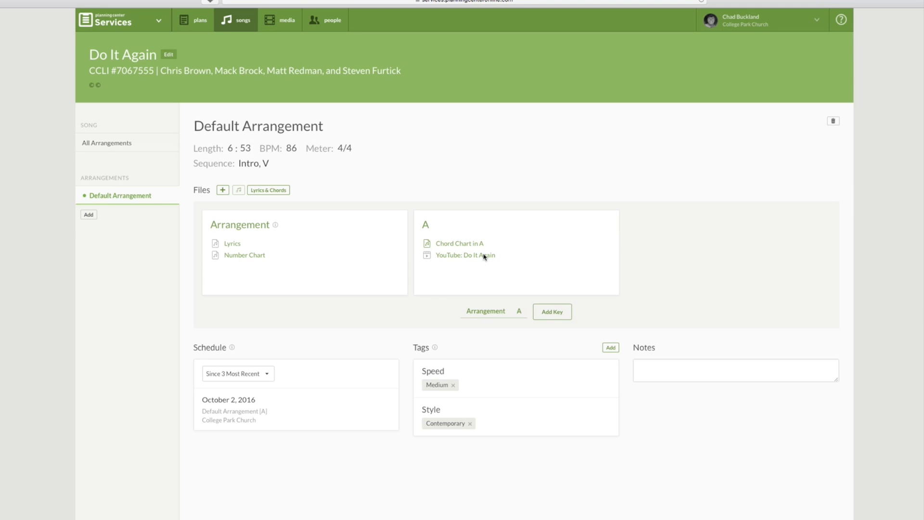
mouse_move(457, 261)
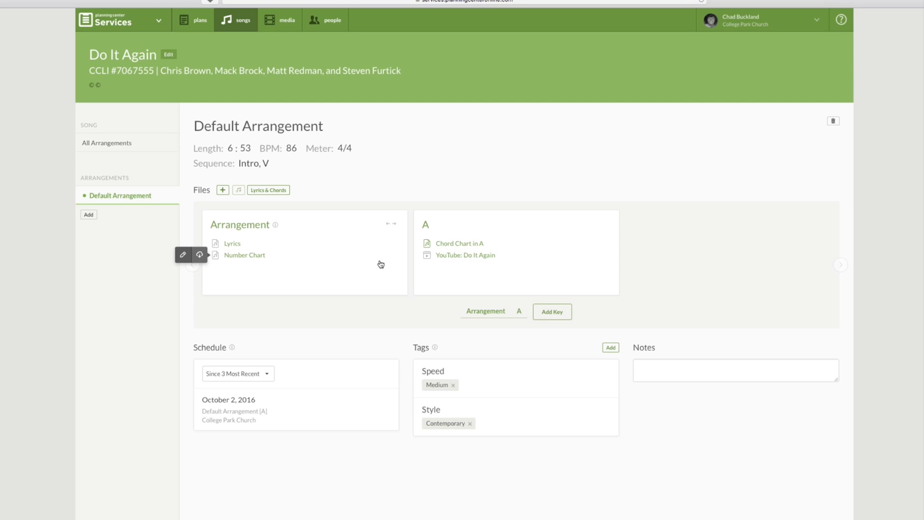
mouse_move(223, 189)
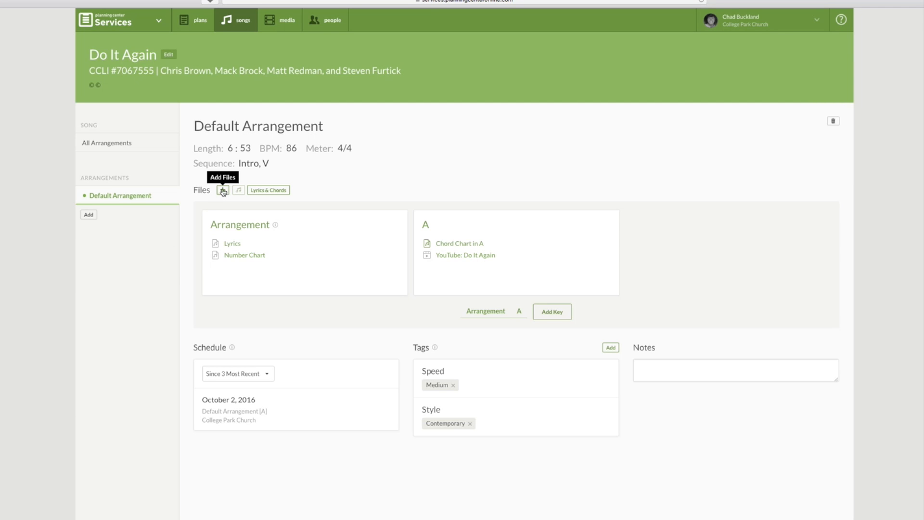
Attach Elevation Worship's 'Do It Again' Spotify track to the key A files.
left_click(222, 190)
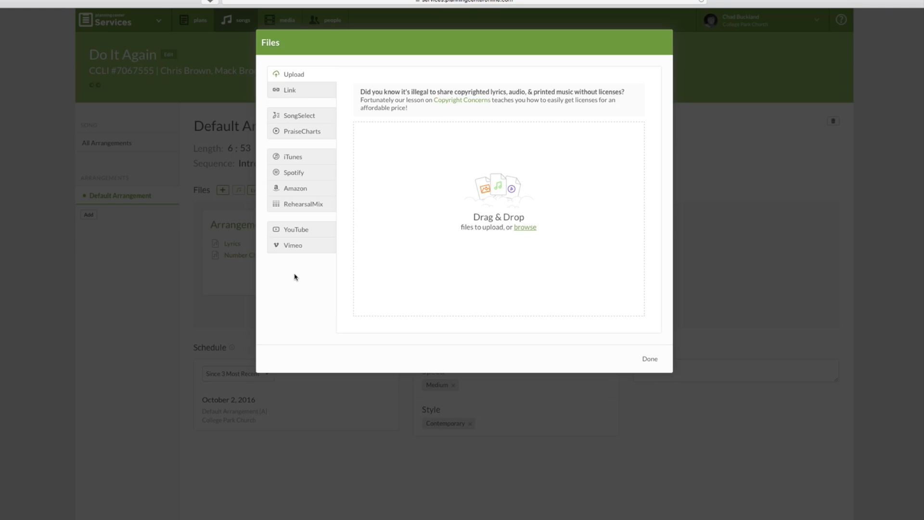
mouse_move(294, 159)
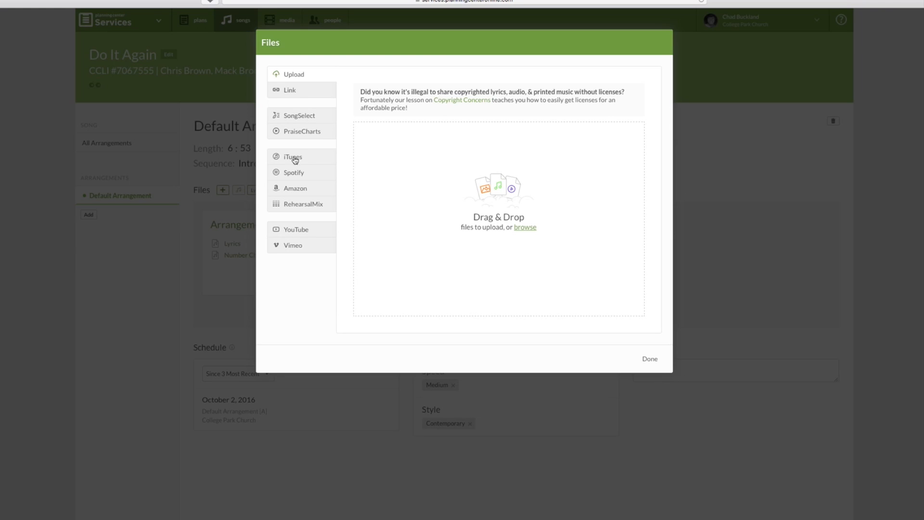
mouse_move(301, 179)
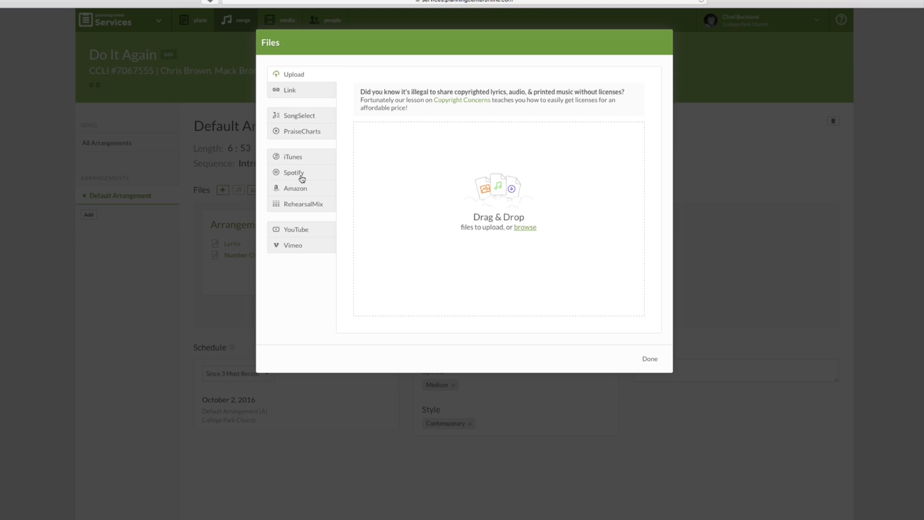
mouse_move(302, 181)
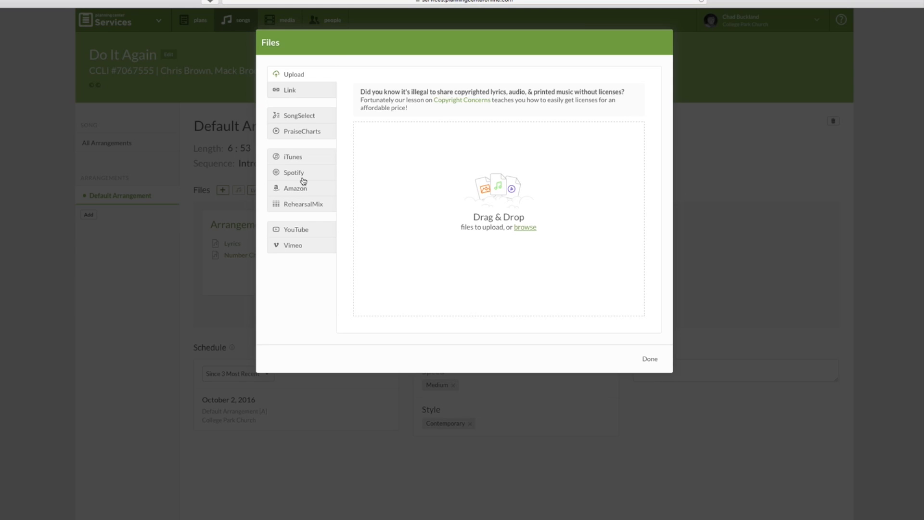
left_click(293, 172)
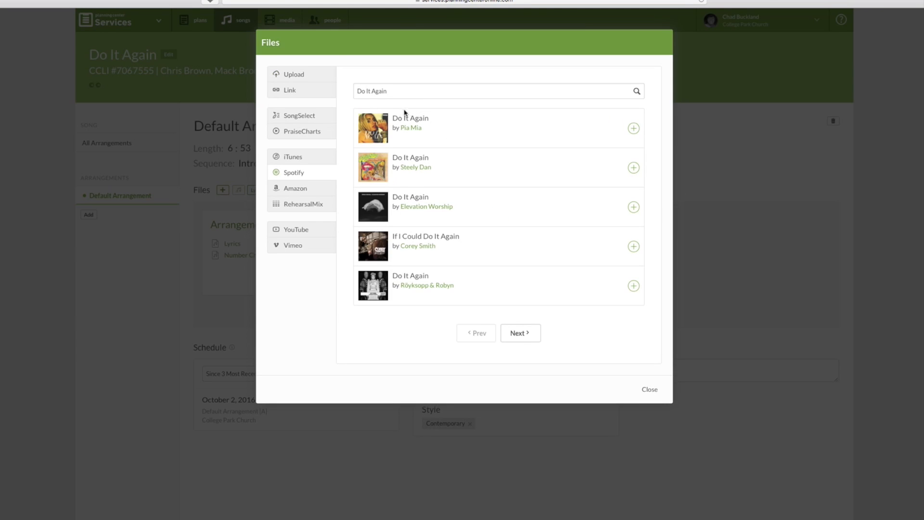
mouse_move(377, 202)
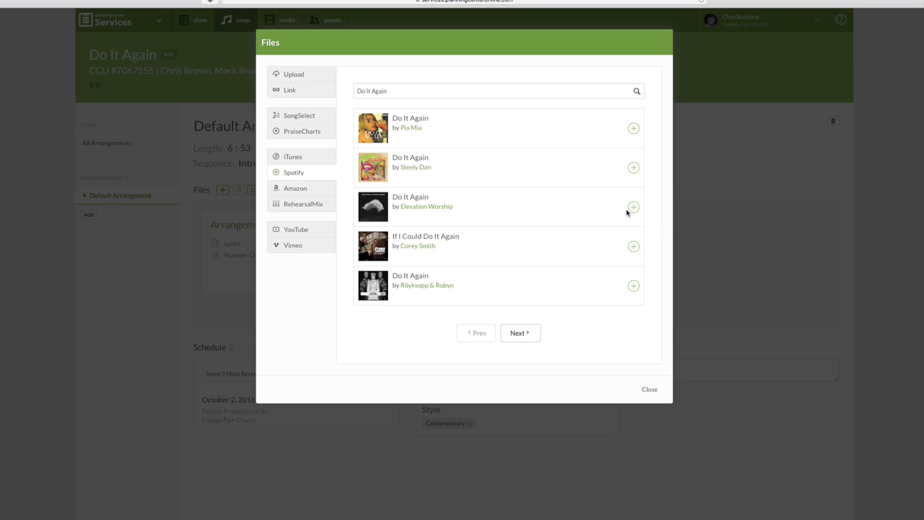
left_click(648, 389)
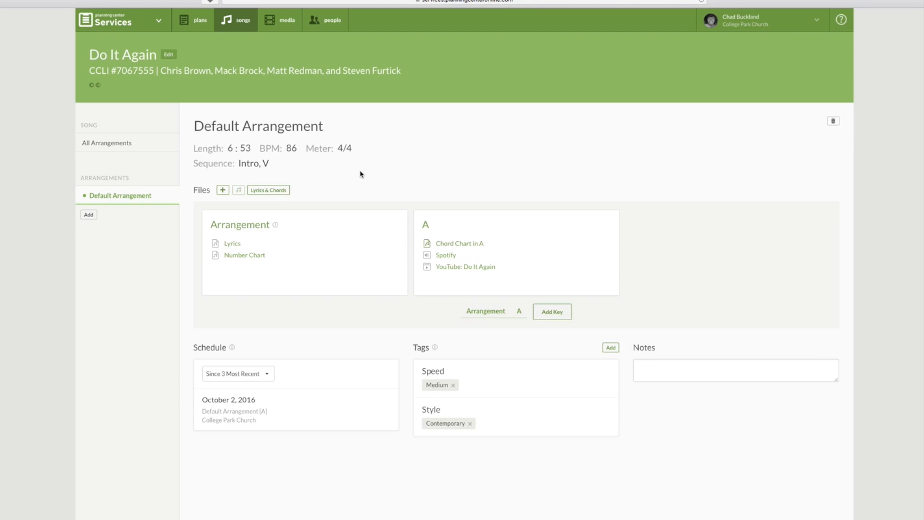
mouse_move(371, 242)
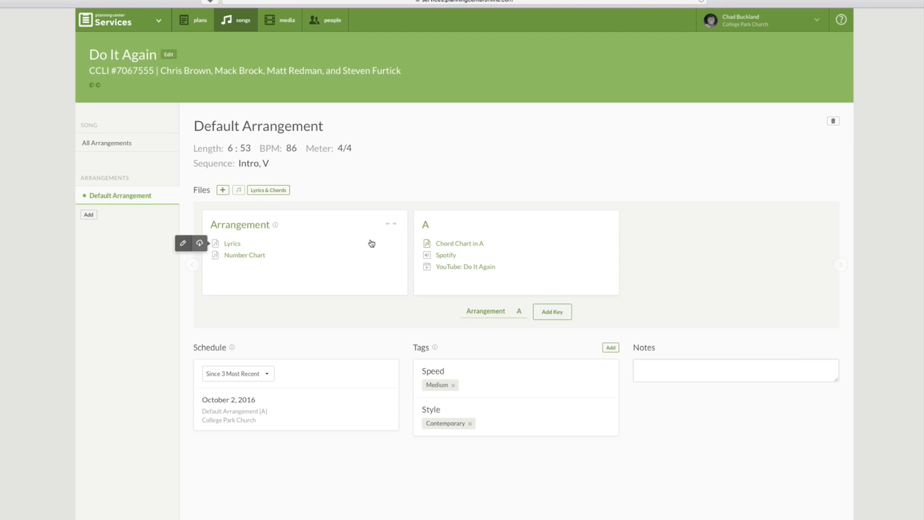
mouse_move(350, 233)
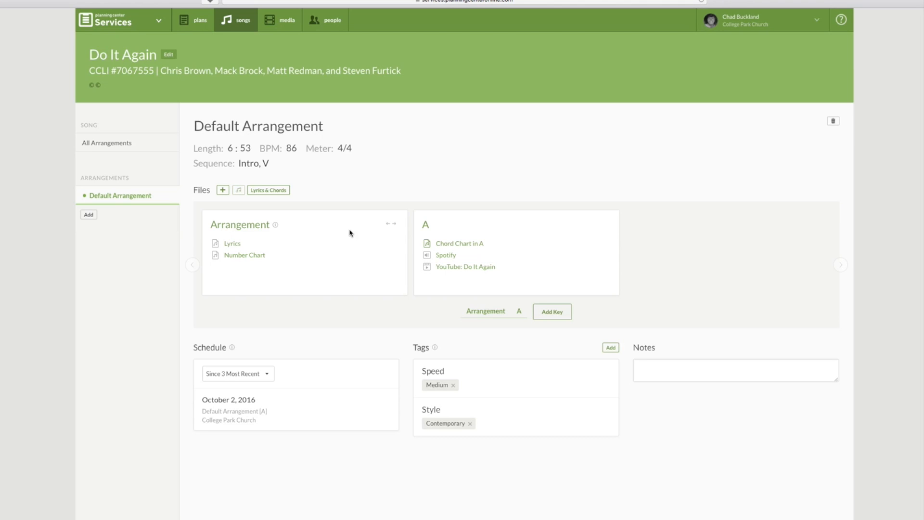
mouse_move(268, 190)
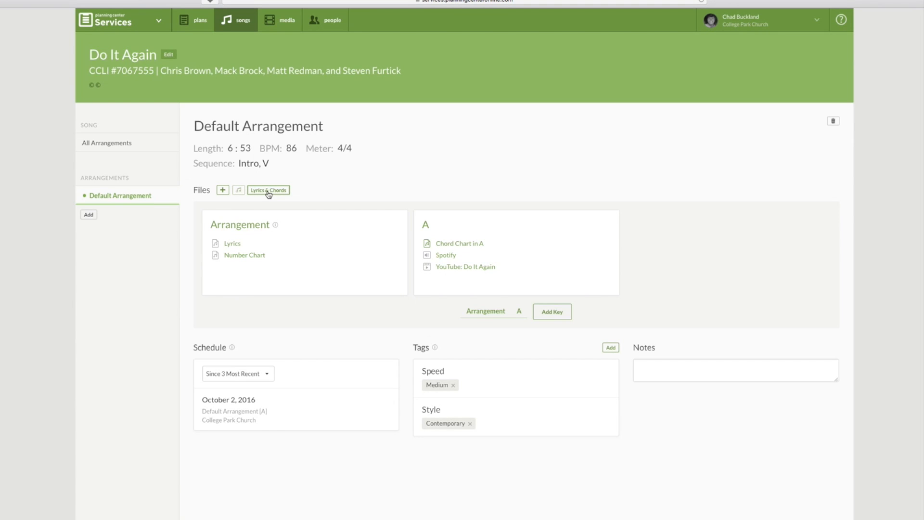
Open the Lyrics & Chords editor for Do It Again under Files.
left_click(269, 190)
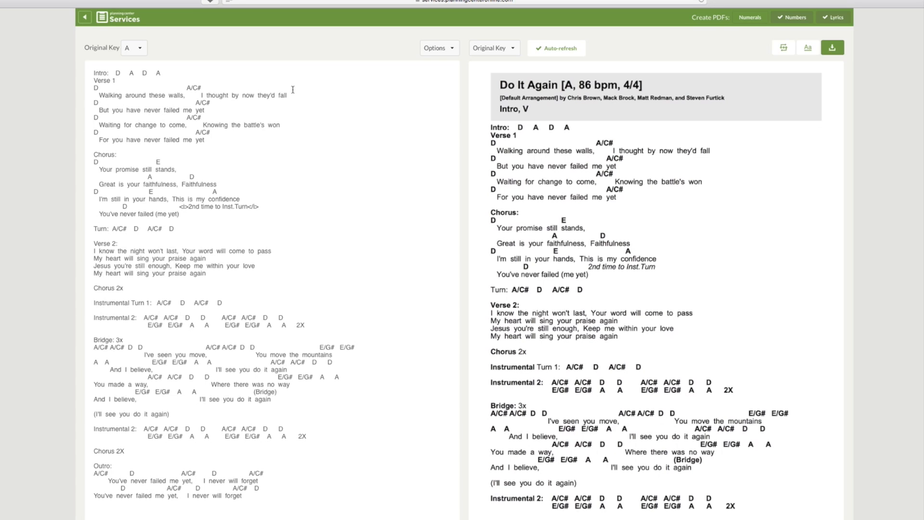
mouse_move(232, 155)
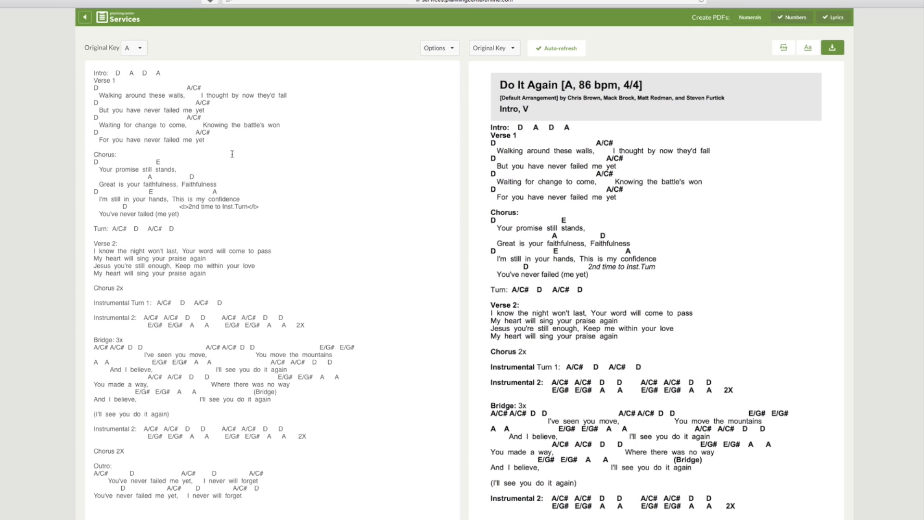
mouse_move(559, 136)
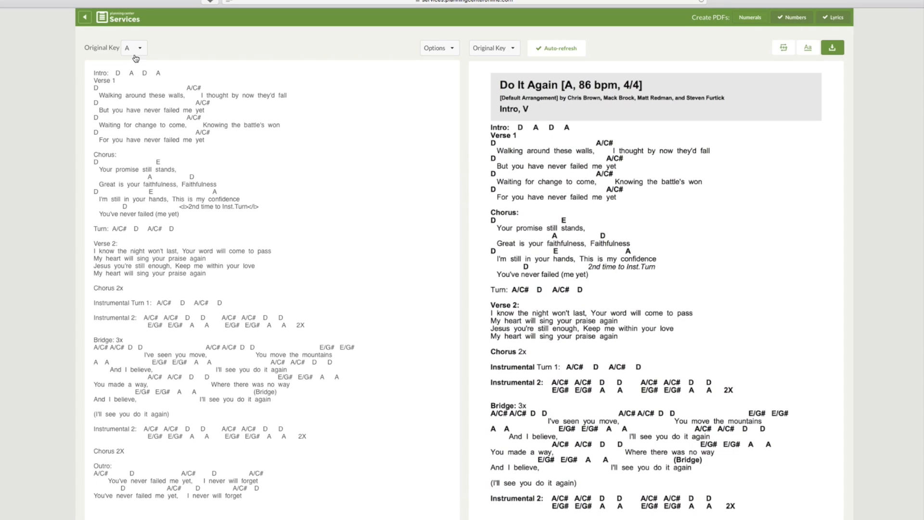
mouse_move(133, 30)
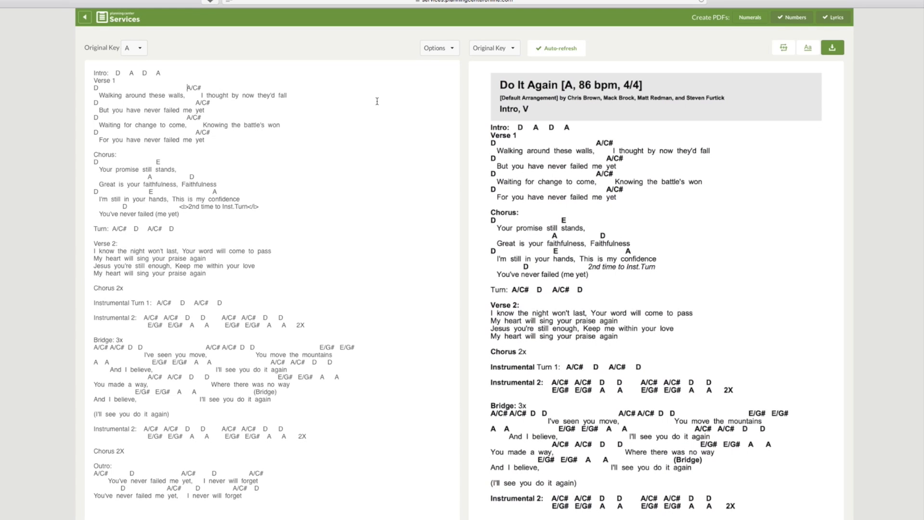
left_click(492, 48)
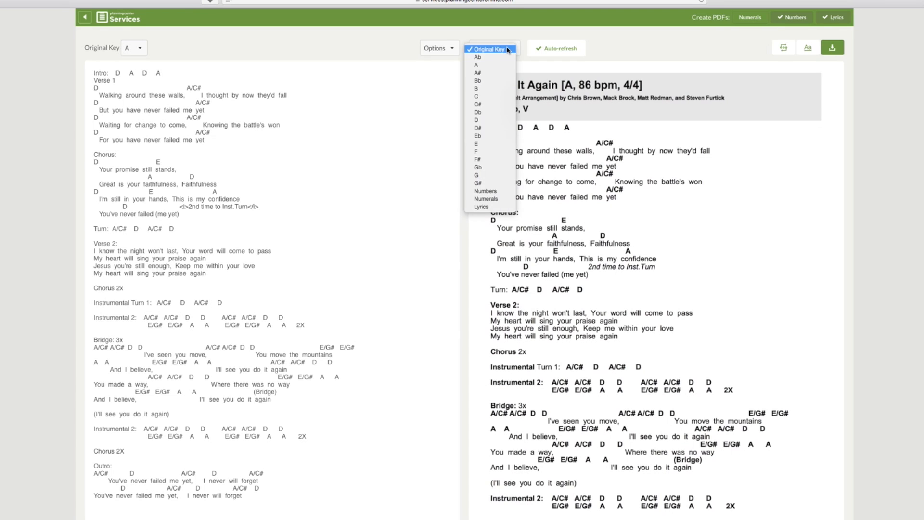
mouse_move(489, 144)
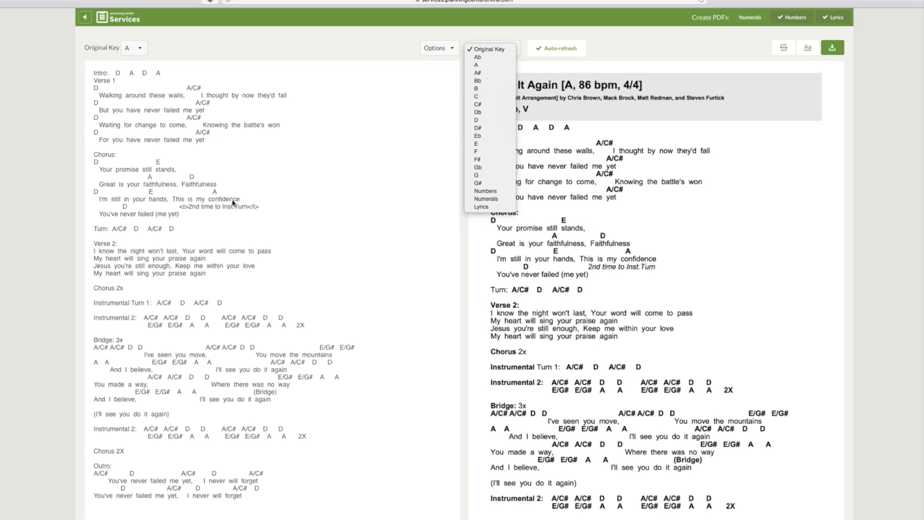
mouse_move(331, 174)
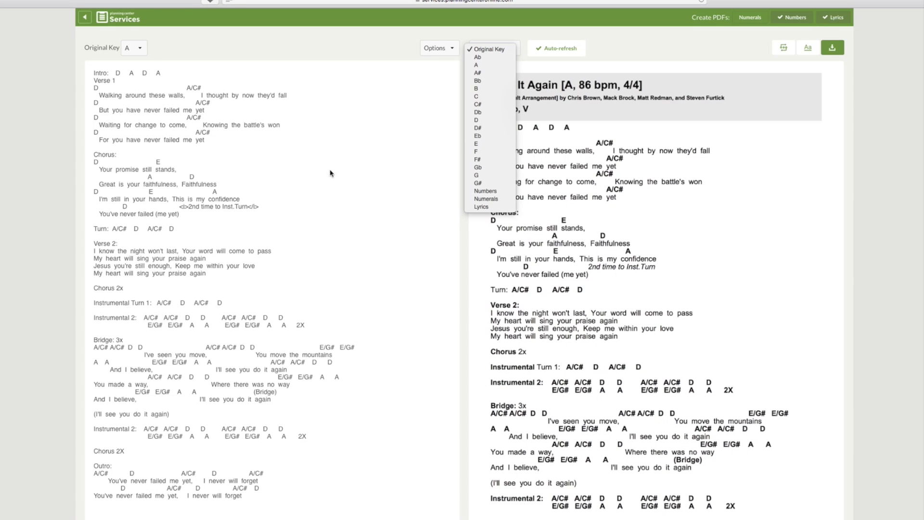
mouse_move(94, 83)
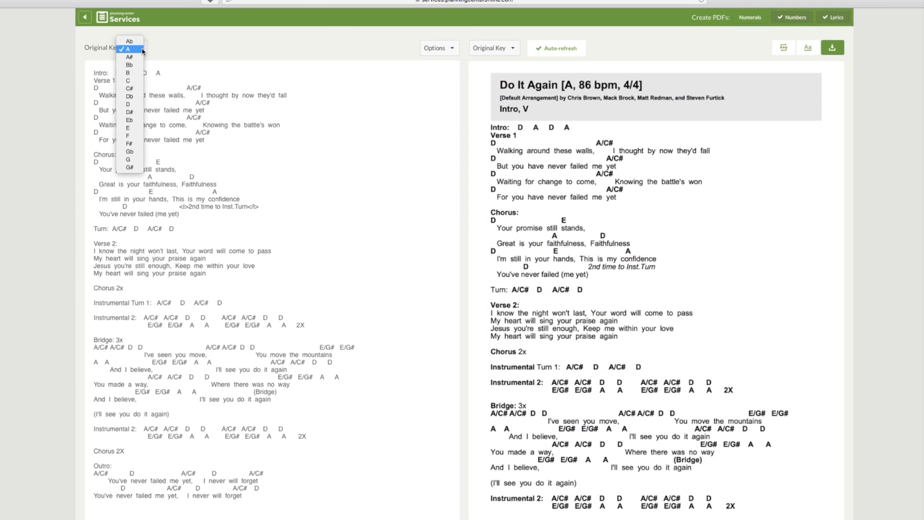
mouse_move(351, 29)
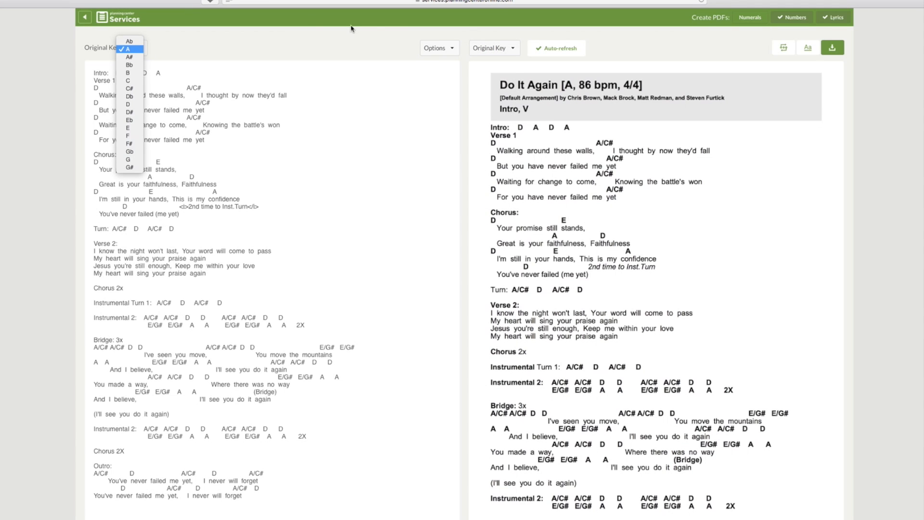
left_click(129, 49)
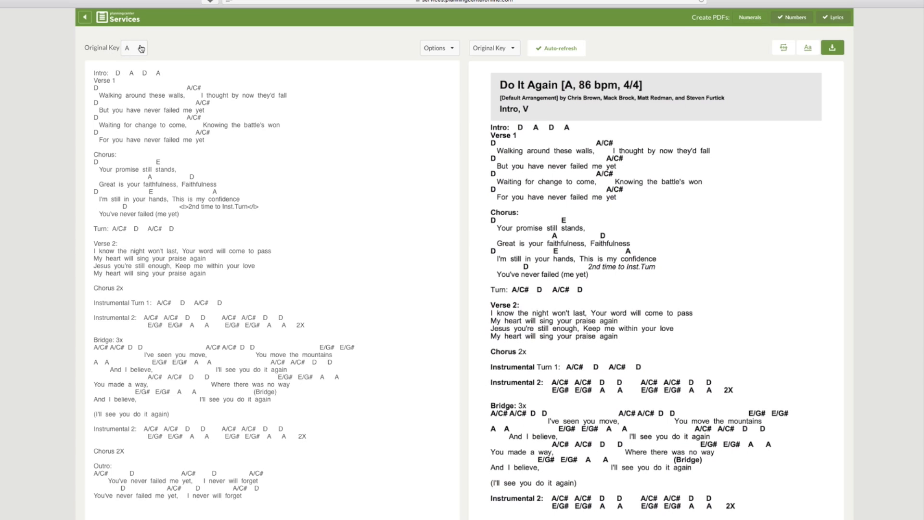
left_click(493, 48)
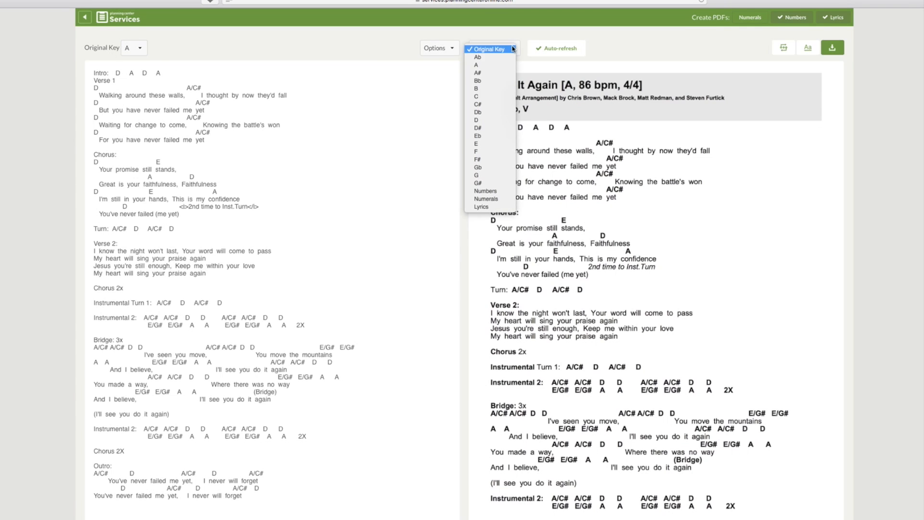
left_click(476, 89)
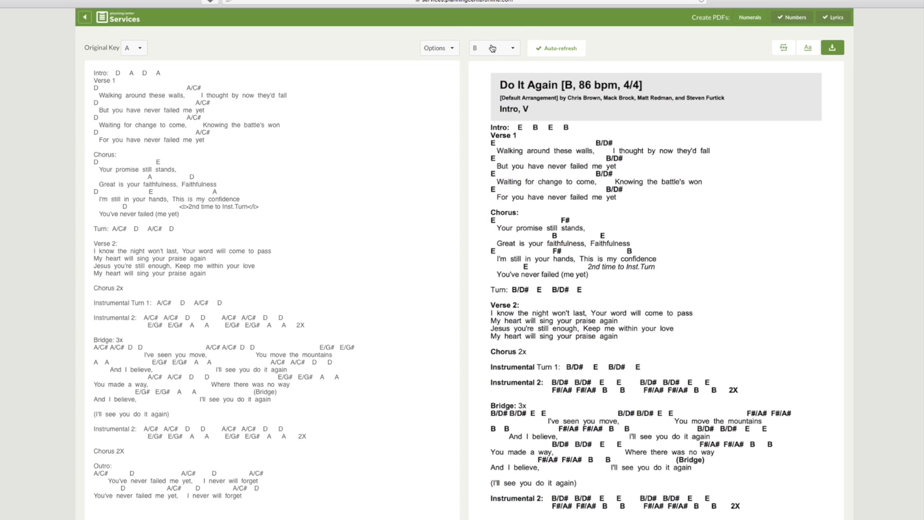
left_click(492, 48)
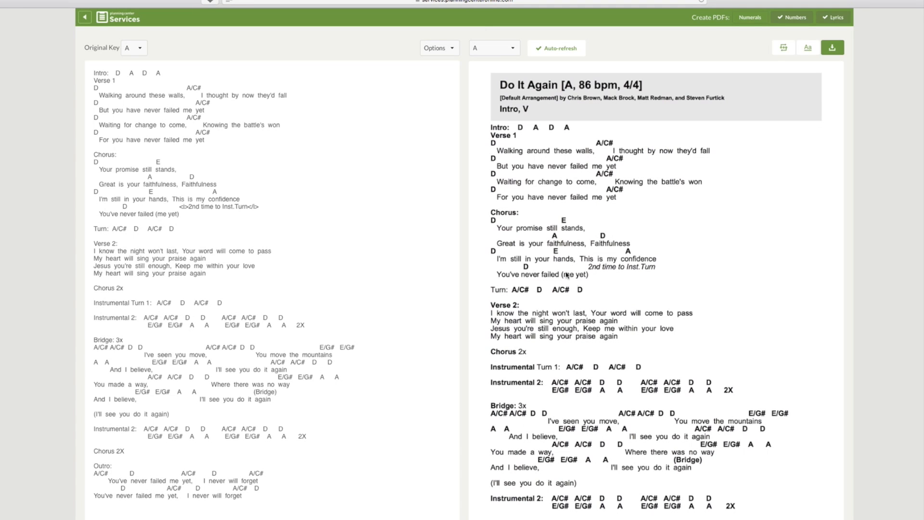
mouse_move(369, 331)
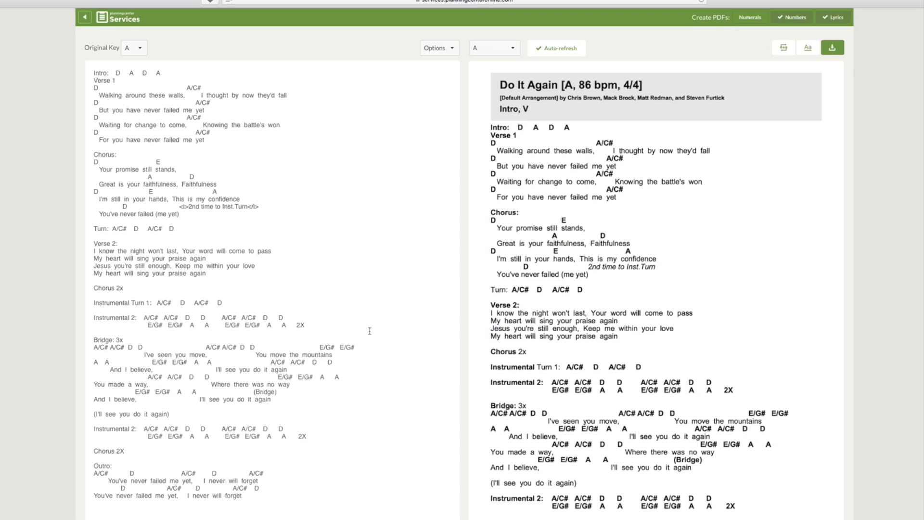
mouse_move(836, 24)
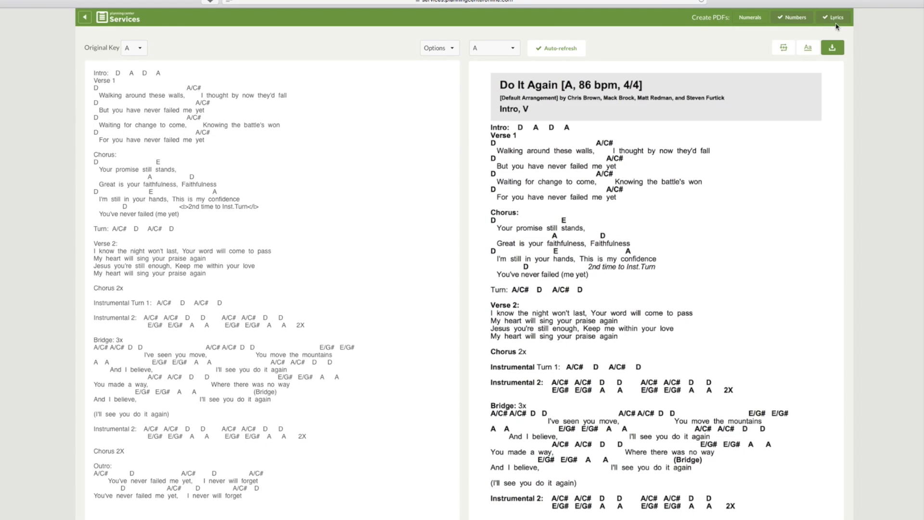
mouse_move(821, 29)
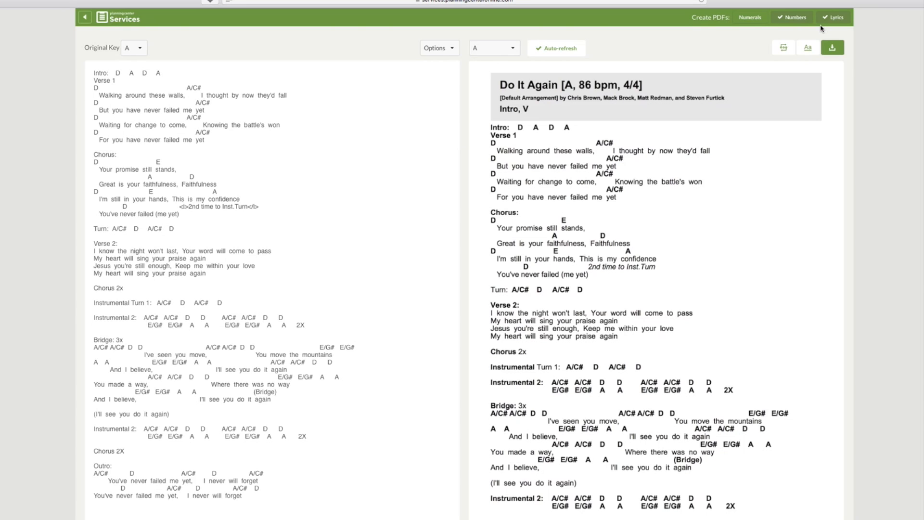
mouse_move(799, 32)
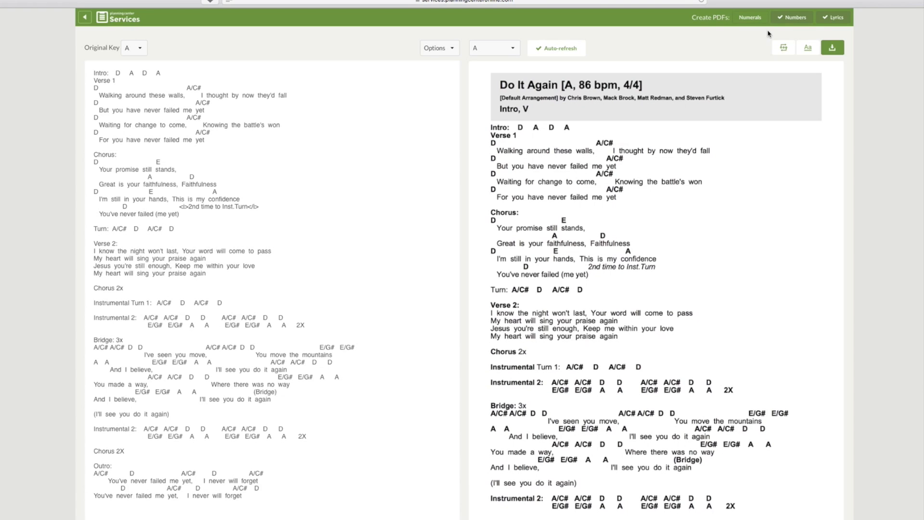
mouse_move(659, 264)
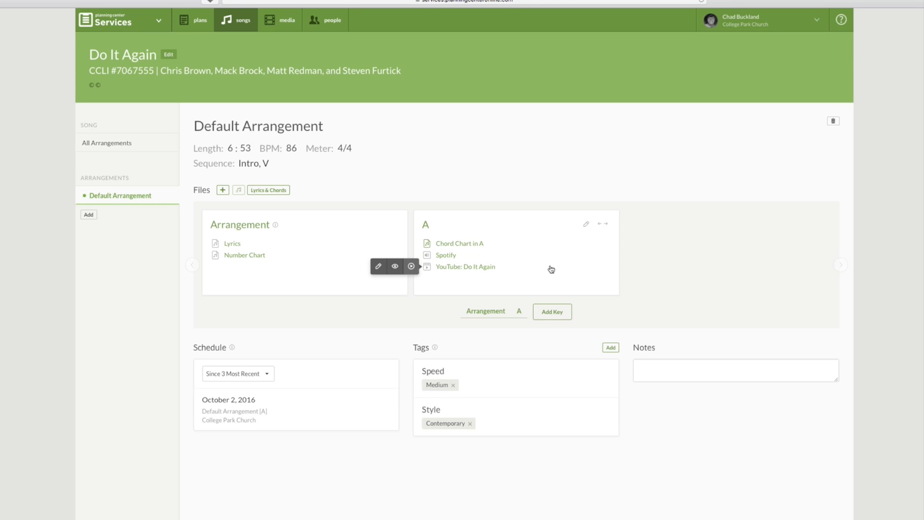
mouse_move(313, 302)
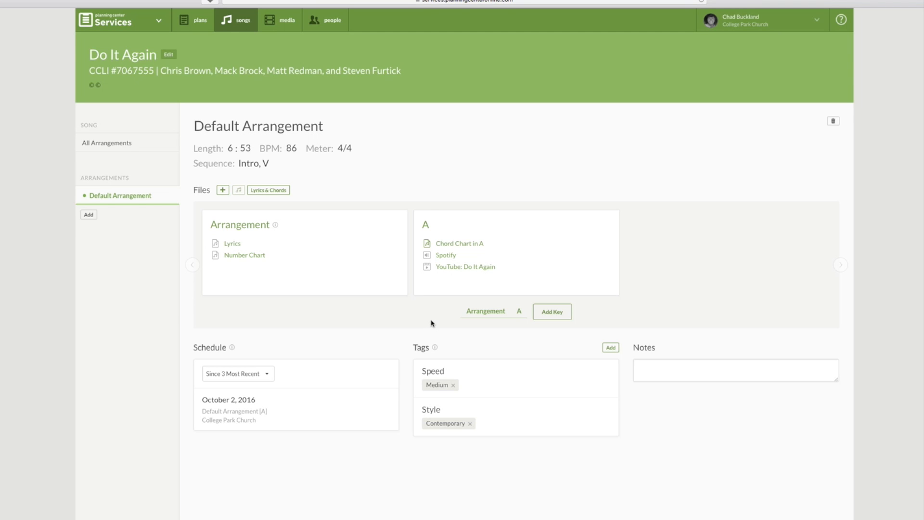
mouse_move(441, 323)
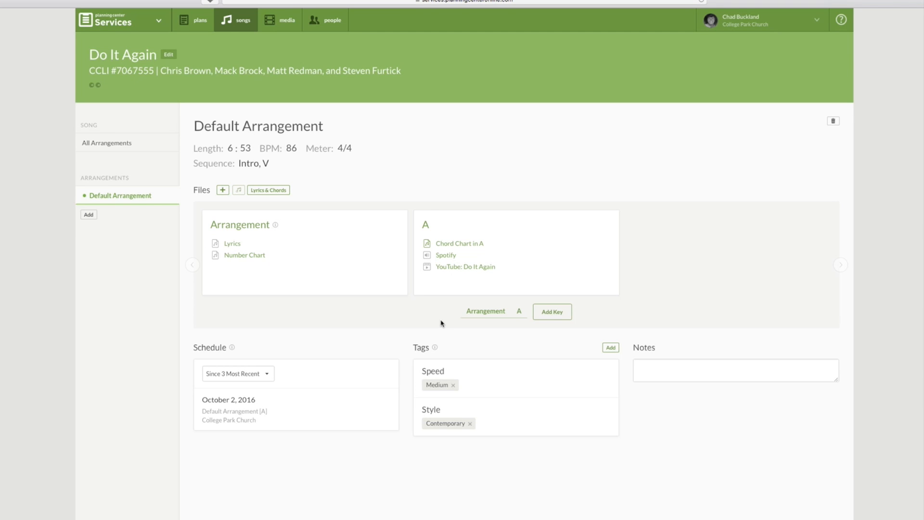
mouse_move(427, 308)
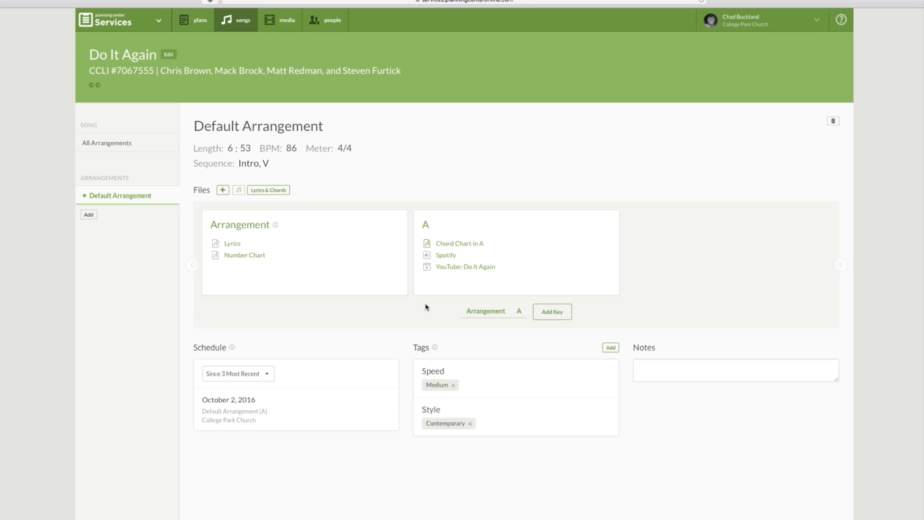
mouse_move(484, 331)
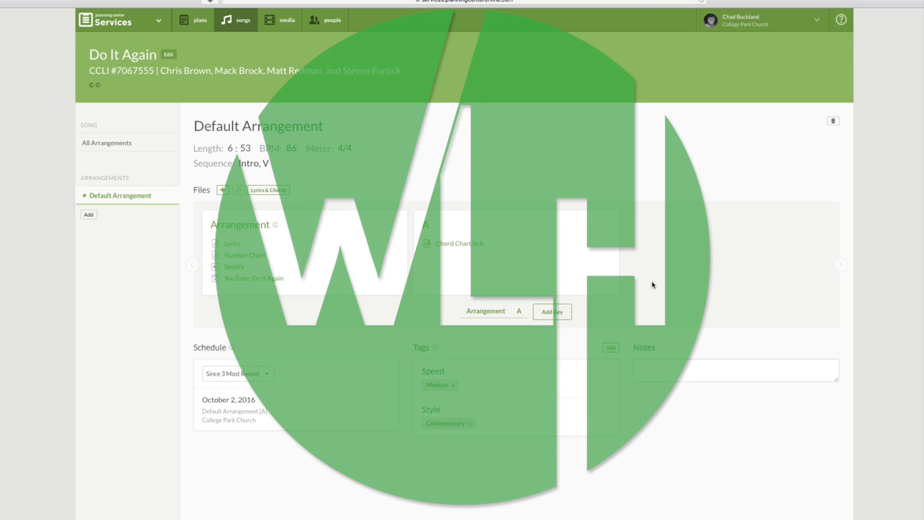
mouse_move(423, 139)
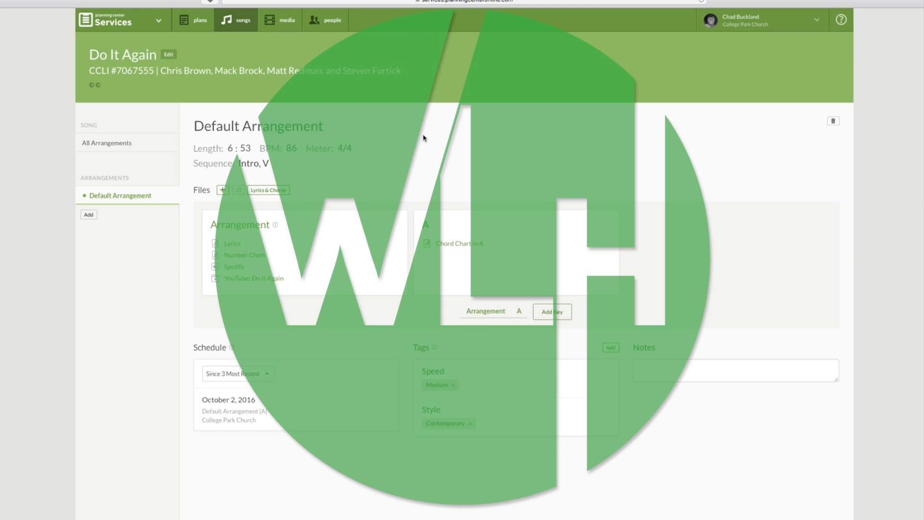